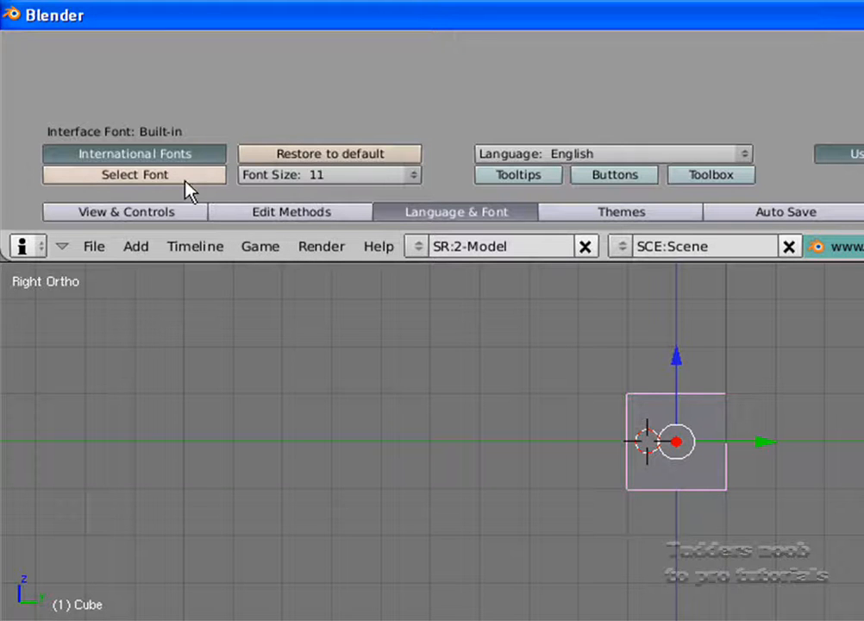
Browse for an interface font file, then leave the browser without loading one
left_click(133, 174)
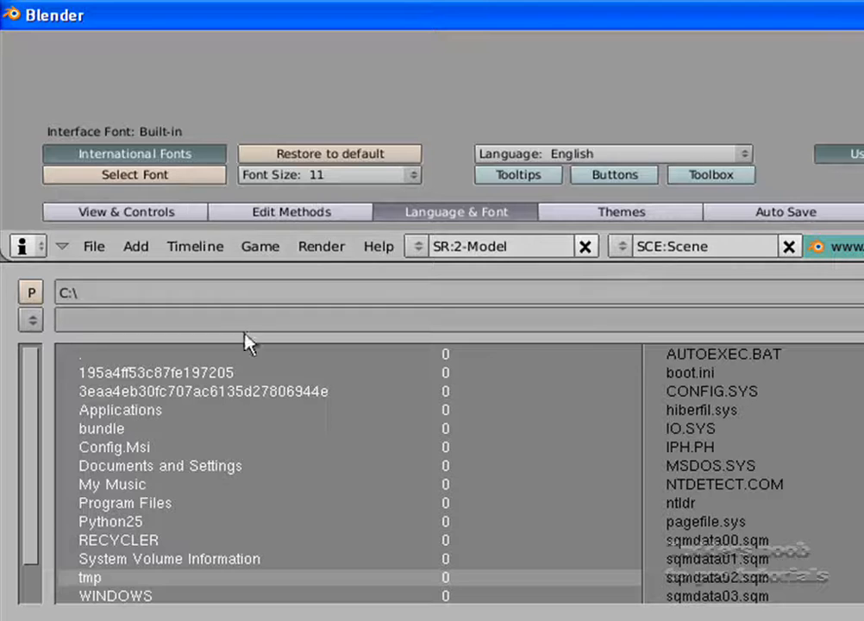
scroll("down", 3)
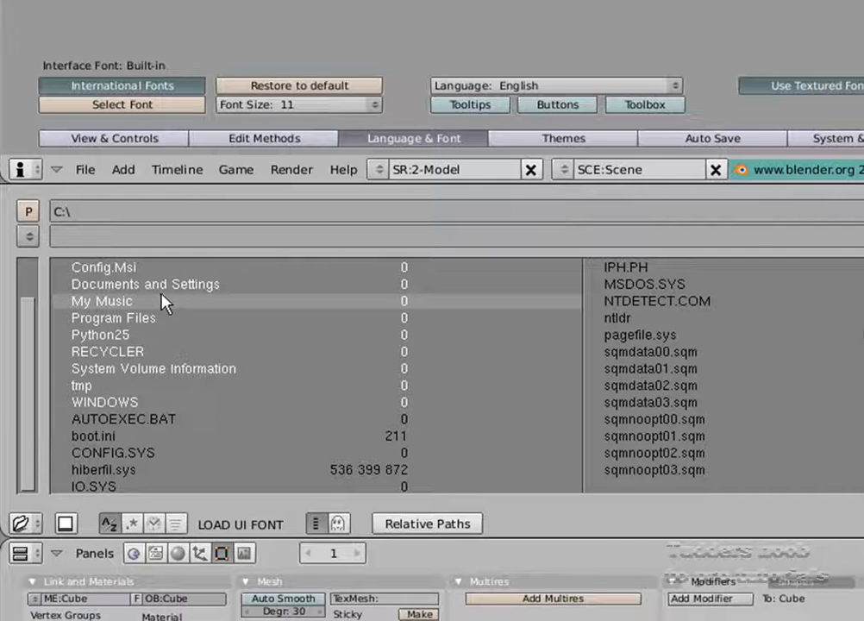
mouse_move(343, 397)
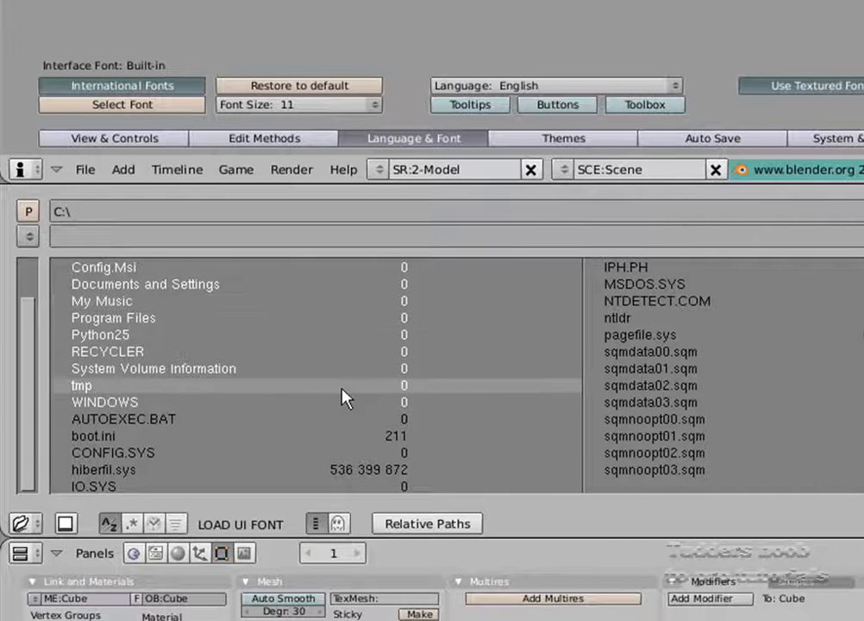
scroll("up", 3)
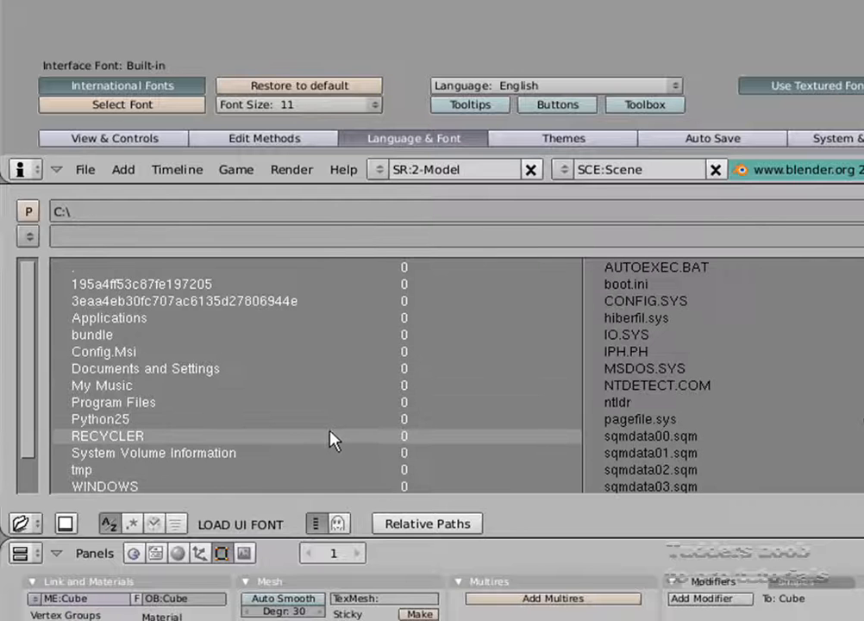
mouse_move(205, 131)
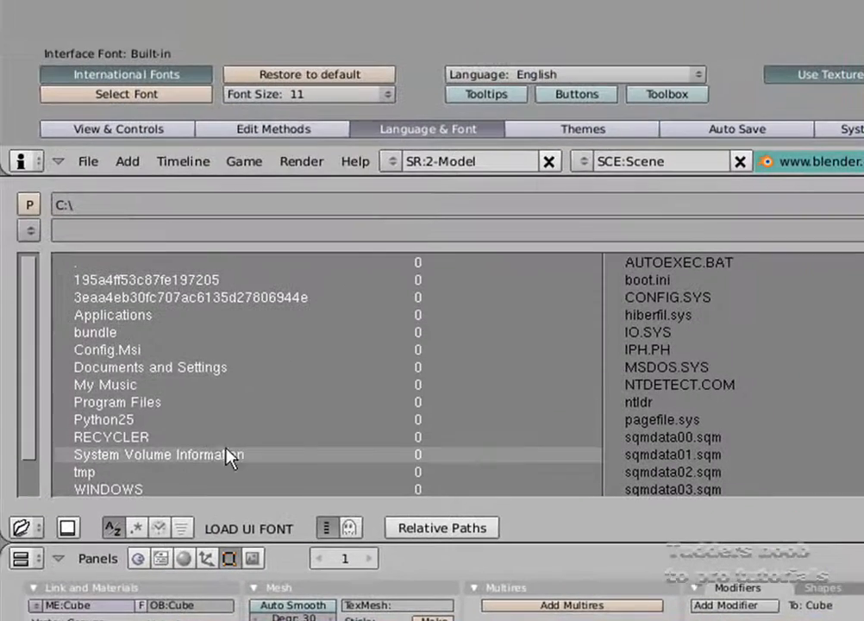
mouse_move(194, 392)
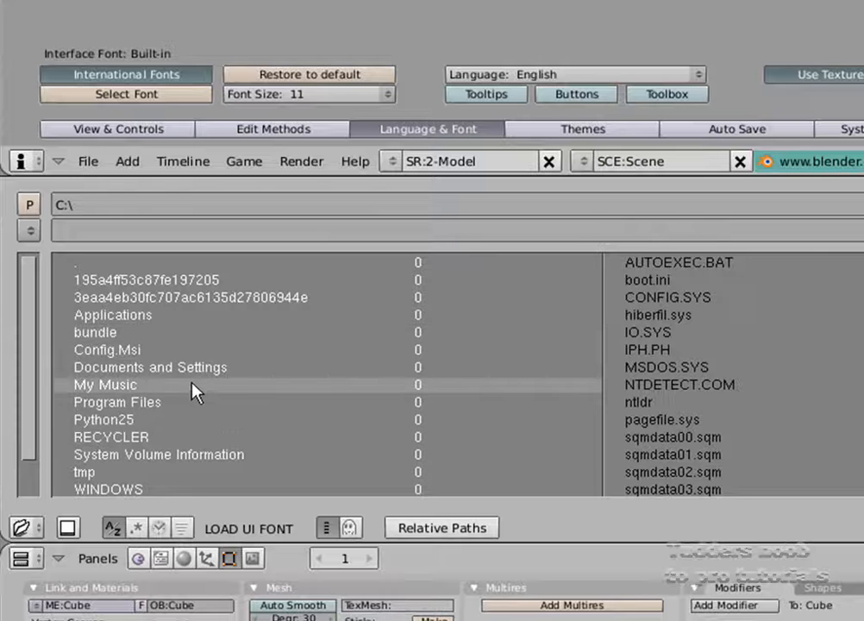
mouse_move(248, 138)
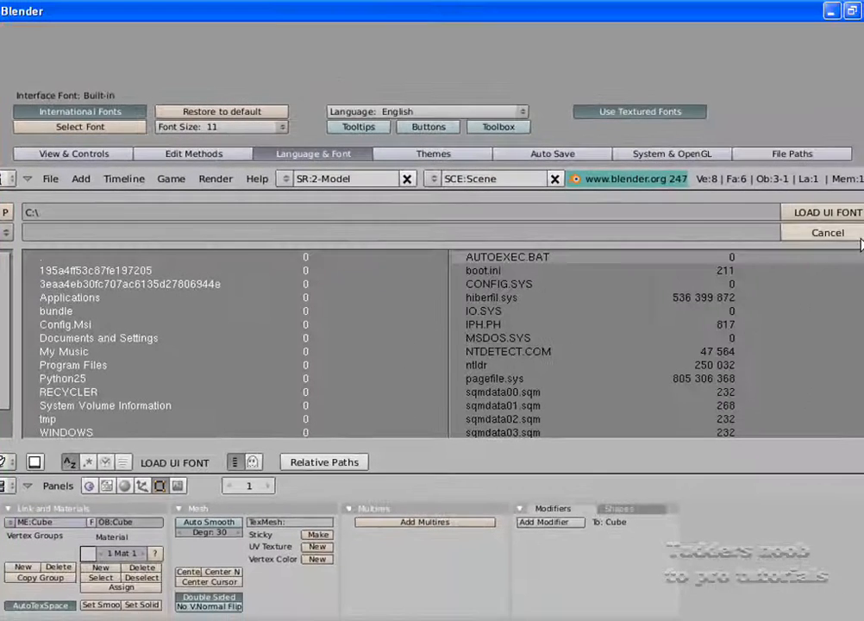
left_click(827, 232)
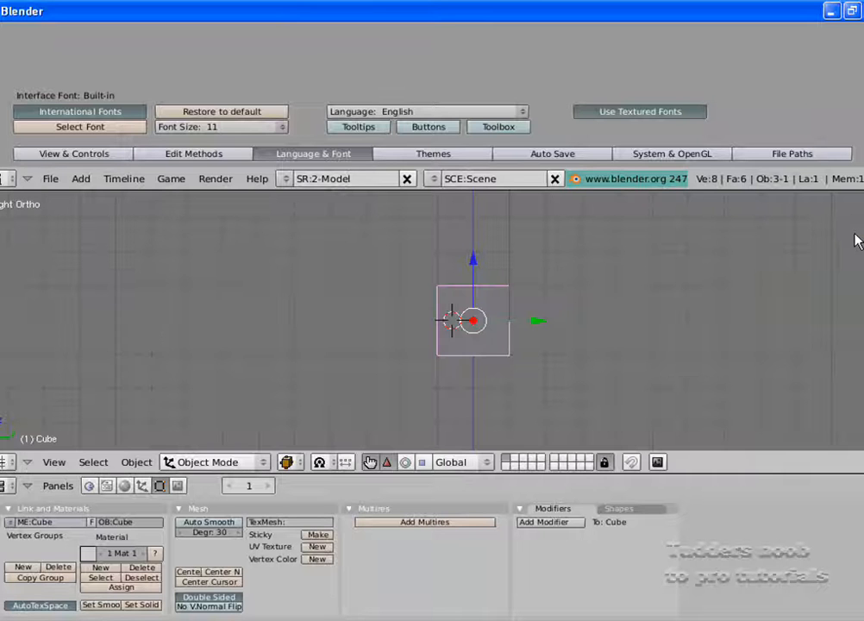
mouse_move(285, 189)
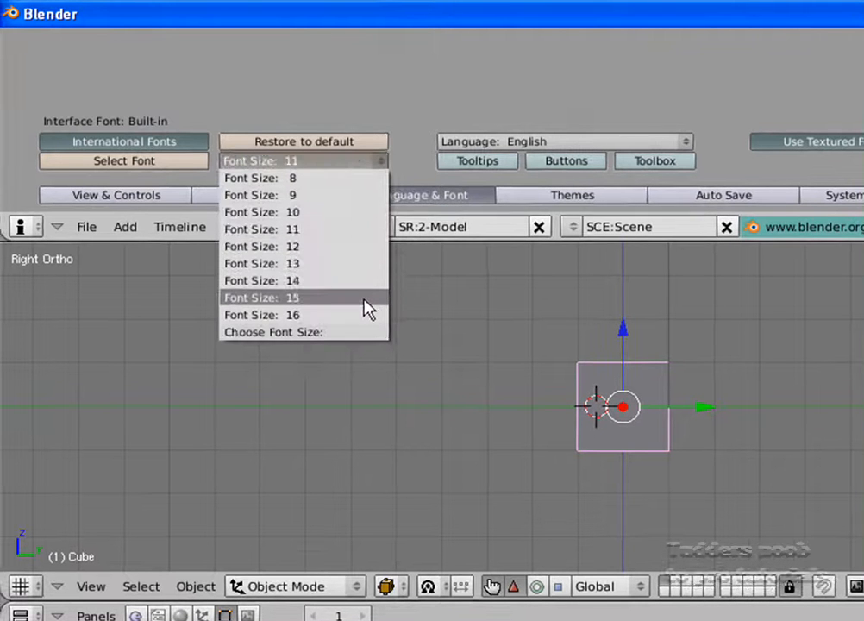
mouse_move(360, 263)
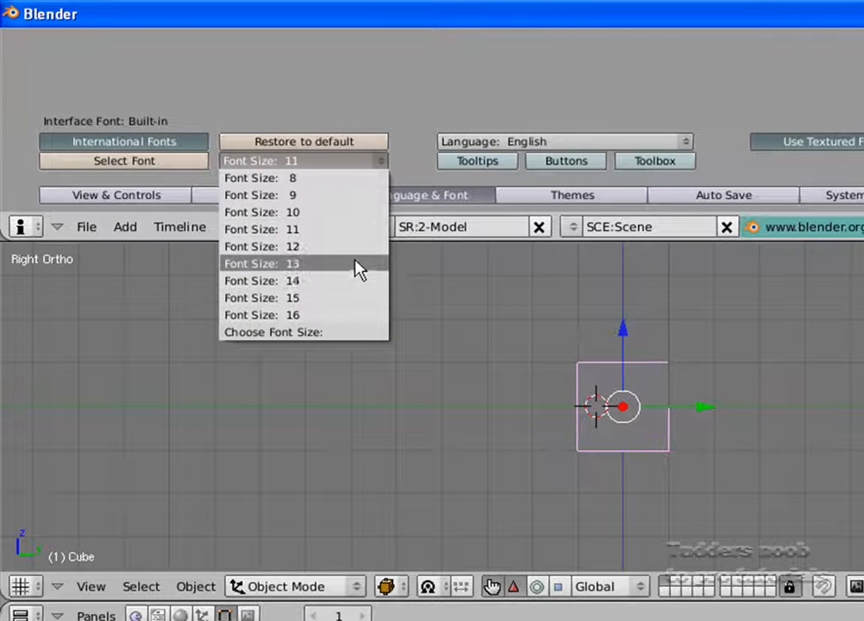
mouse_move(354, 281)
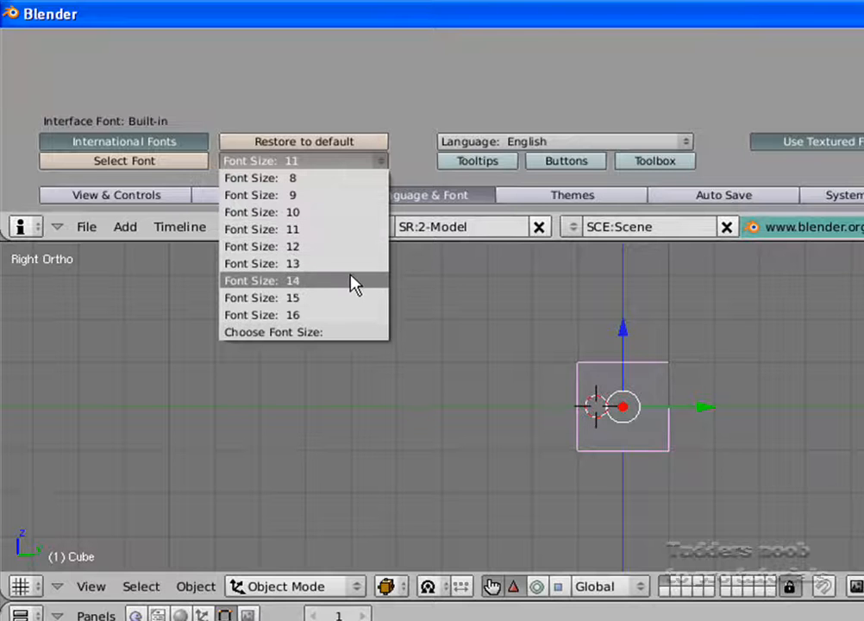
Try interface font sizes 13 and 15, then set the size back to 11
left_click(262, 263)
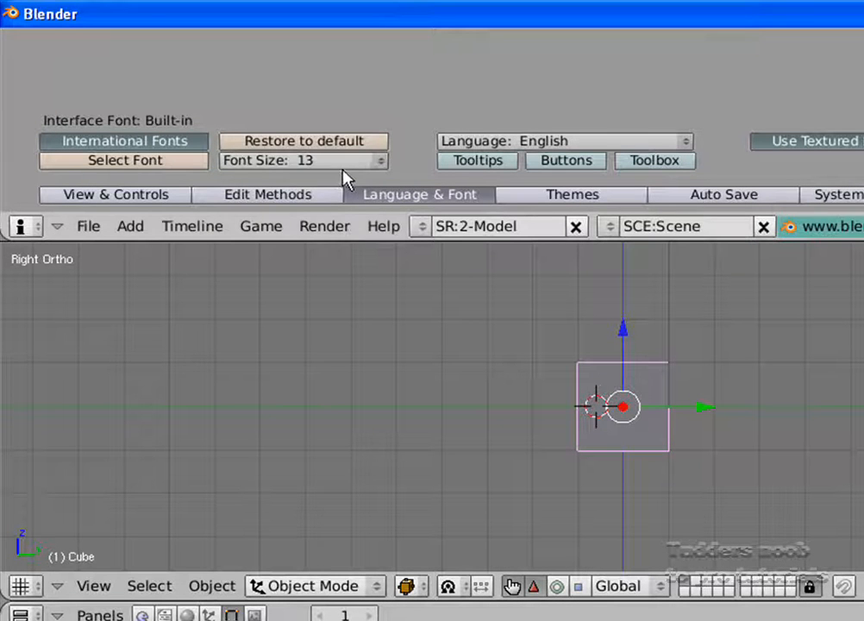
left_click(302, 160)
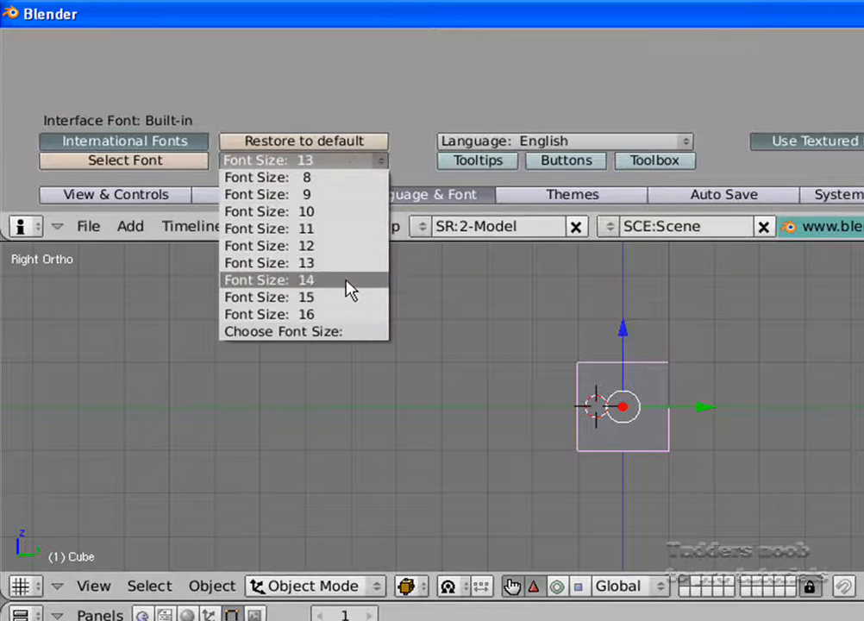
left_click(269, 297)
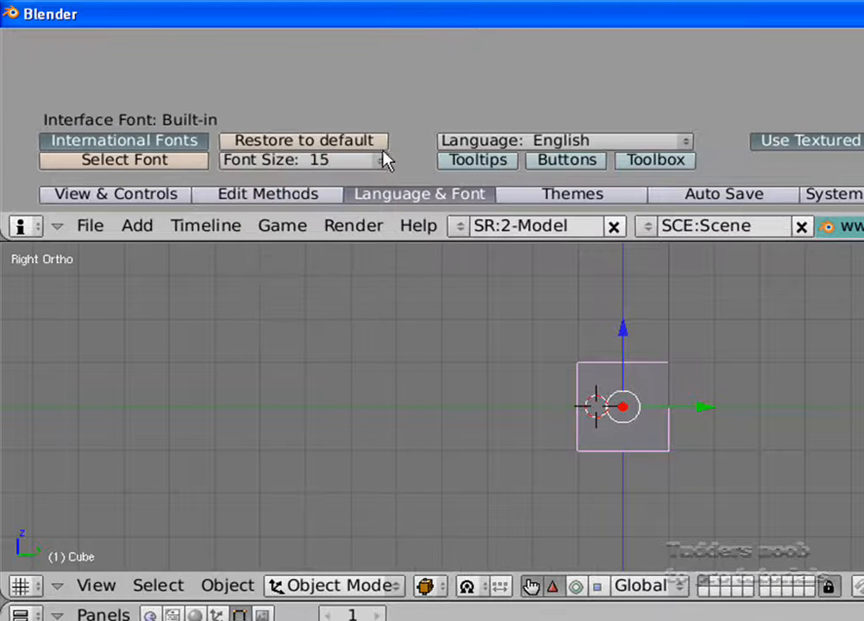
mouse_move(369, 162)
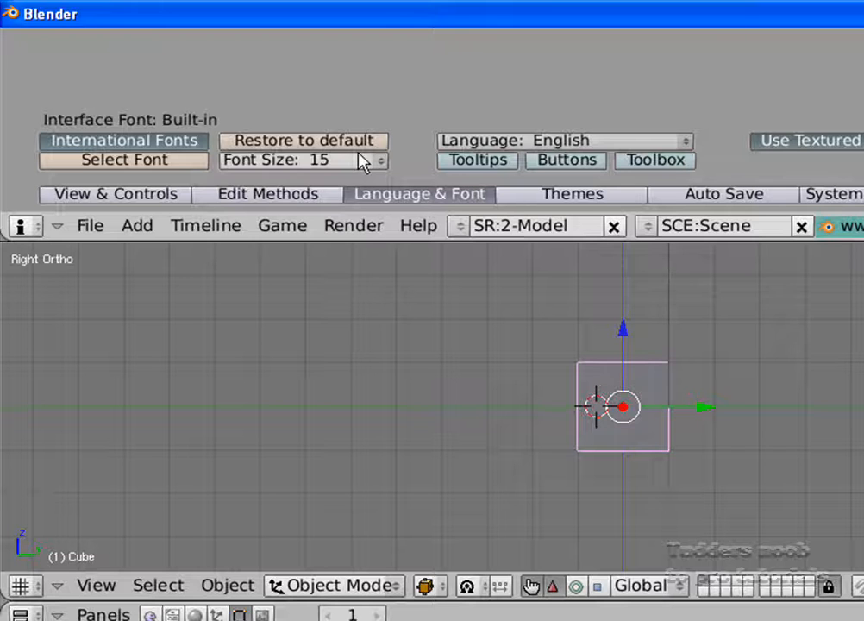
left_click(302, 159)
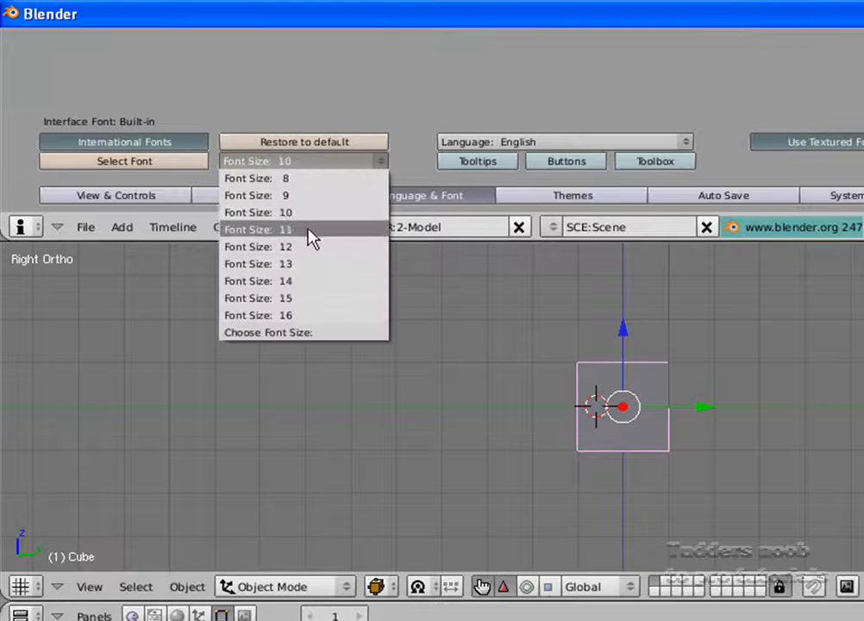
left_click(257, 229)
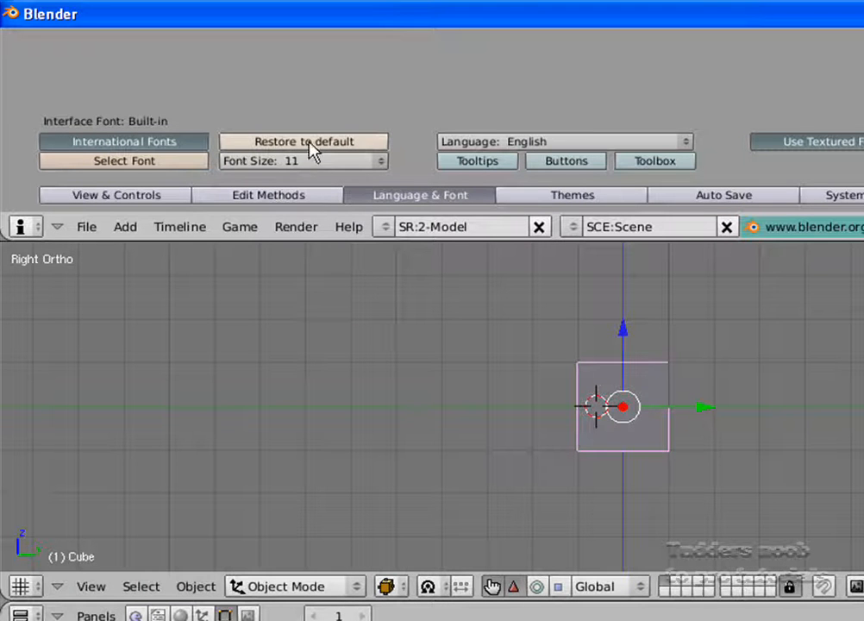
mouse_move(369, 260)
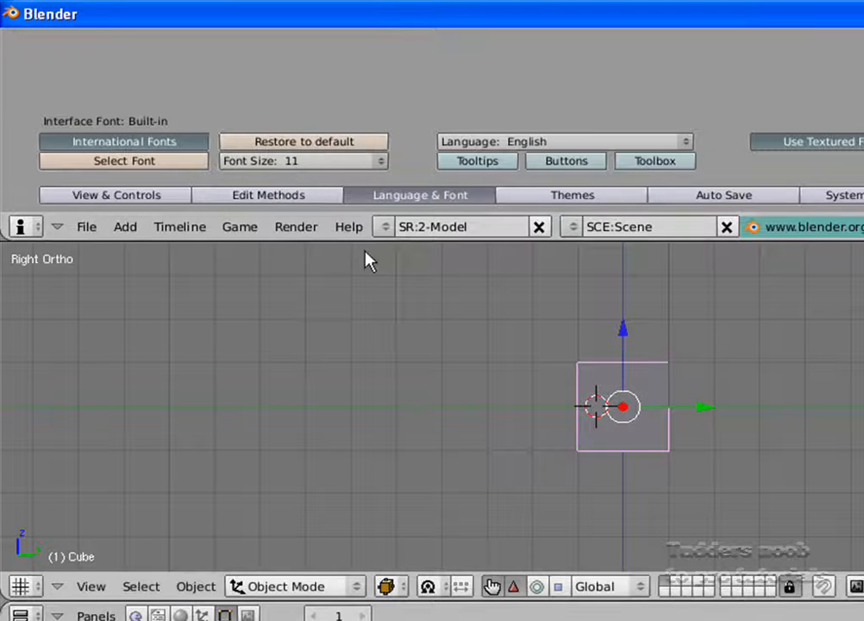
mouse_move(352, 172)
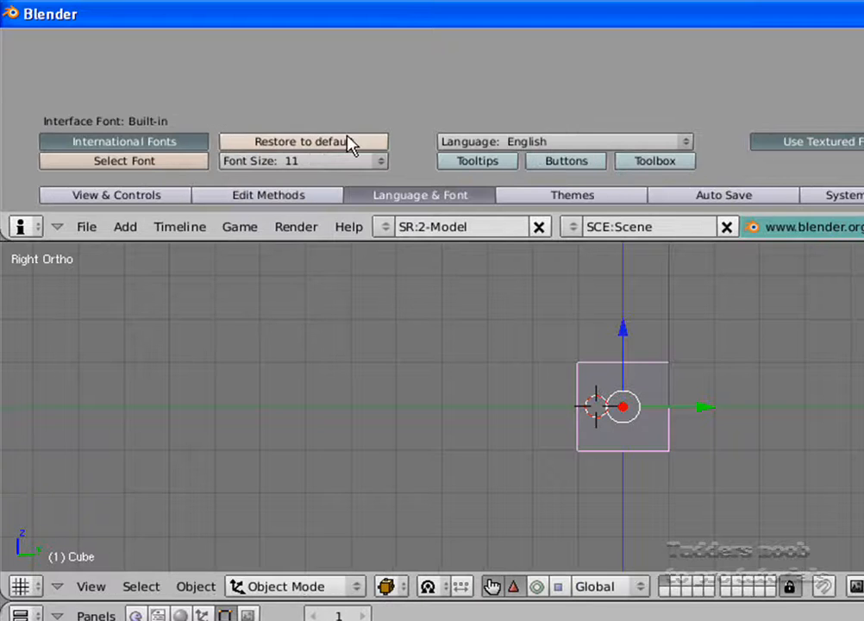
mouse_move(446, 181)
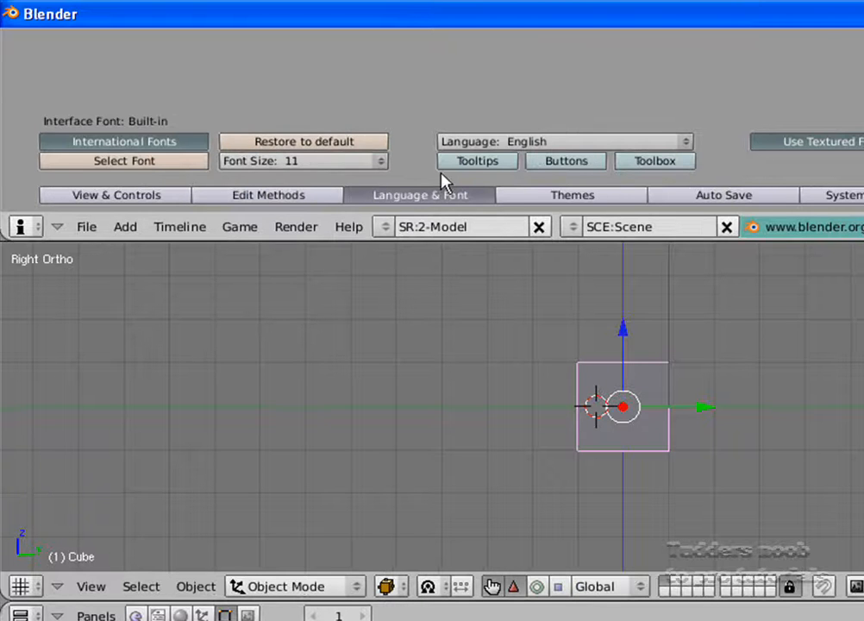
mouse_move(623, 120)
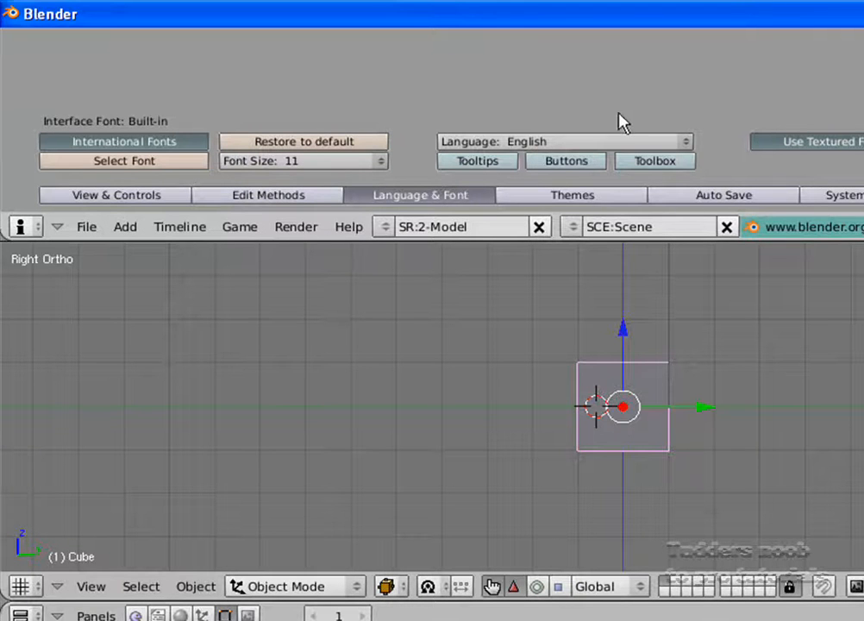
Switch the language to Japanese, enable button translation, then switch to French
left_click(565, 142)
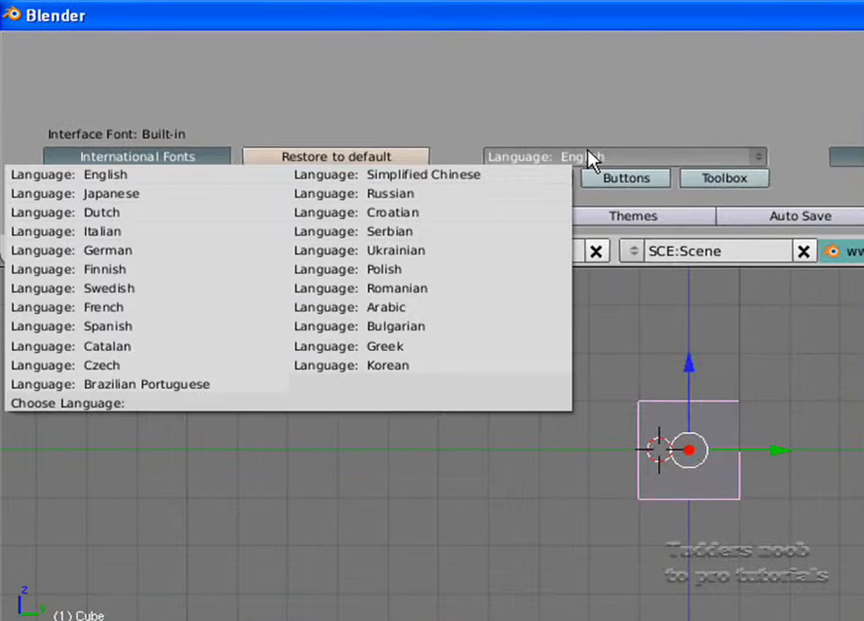
mouse_move(362, 346)
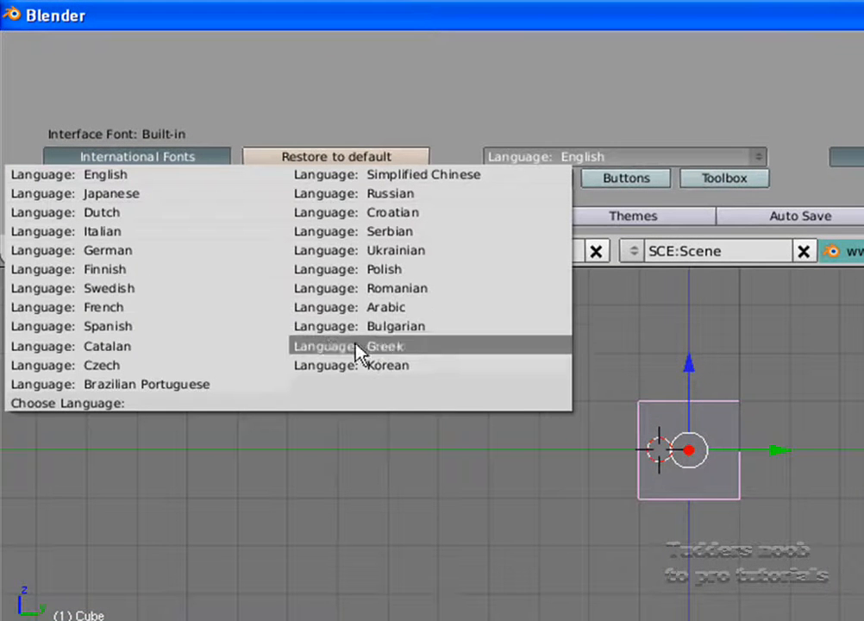
mouse_move(133, 278)
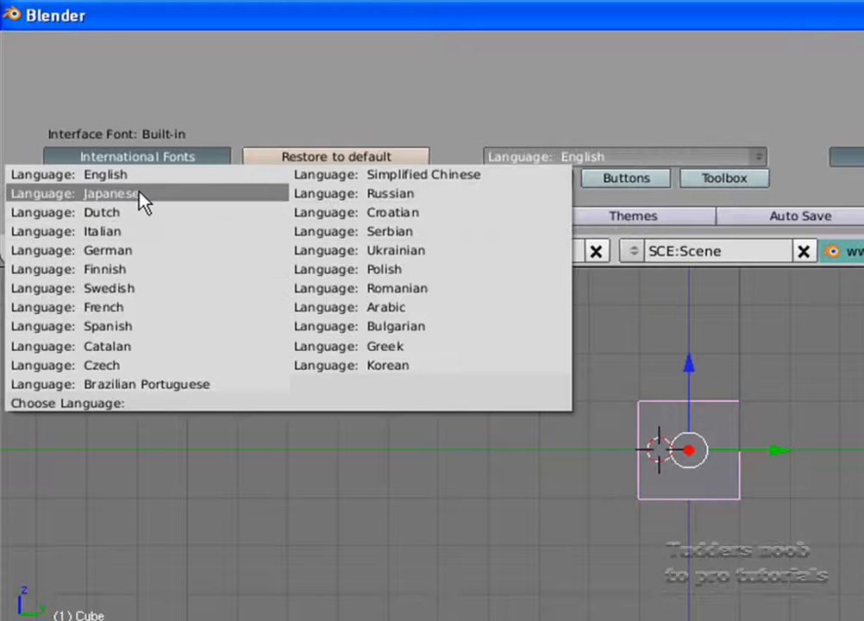
left_click(105, 193)
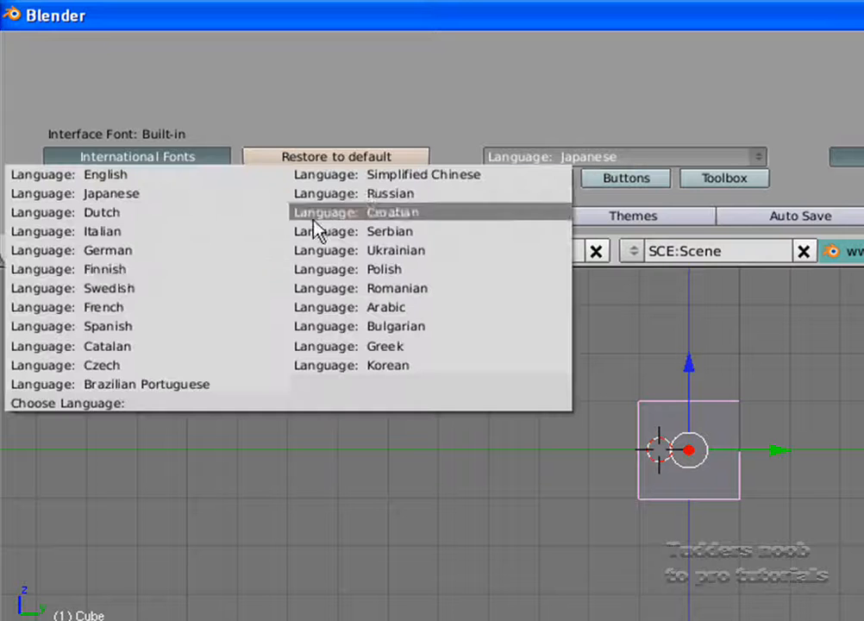
left_click(757, 156)
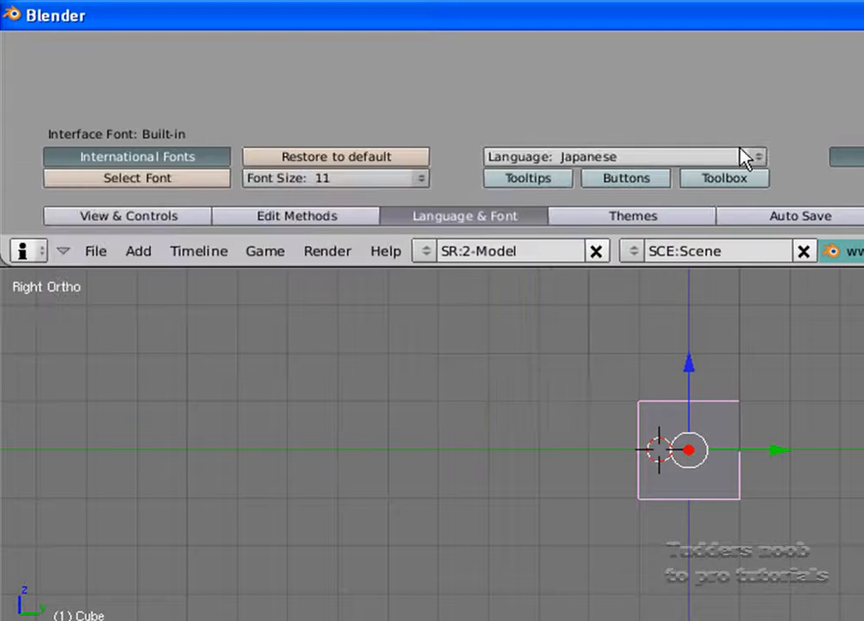
left_click(624, 178)
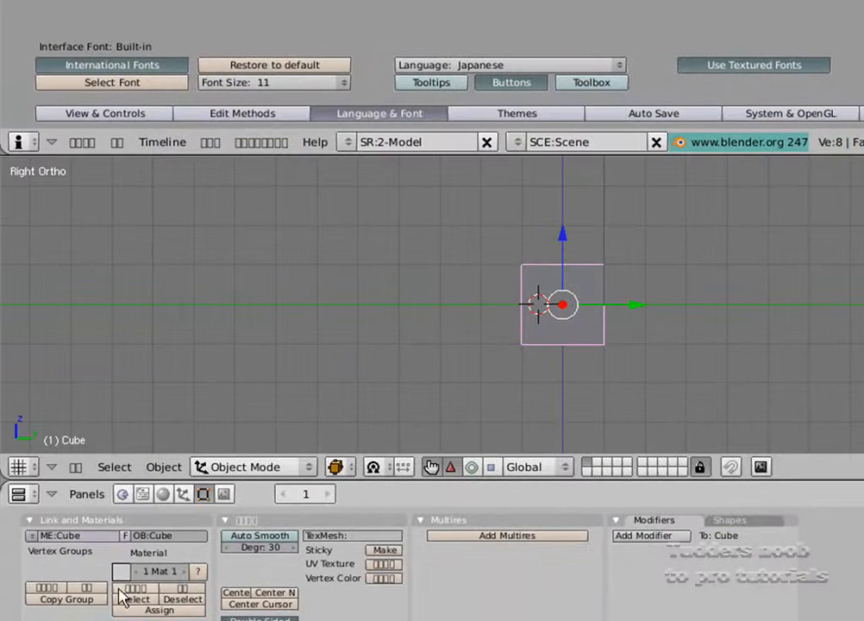
left_click(508, 65)
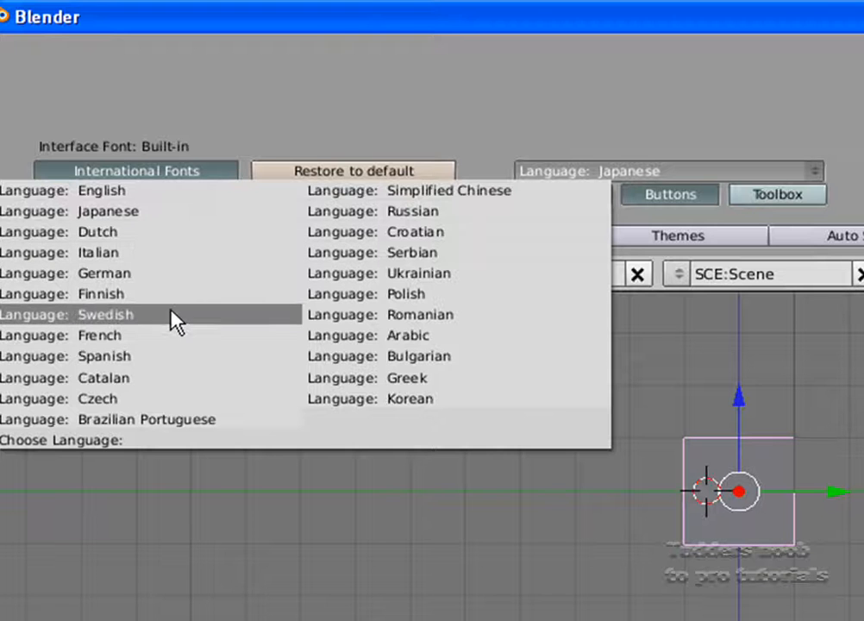
left_click(100, 336)
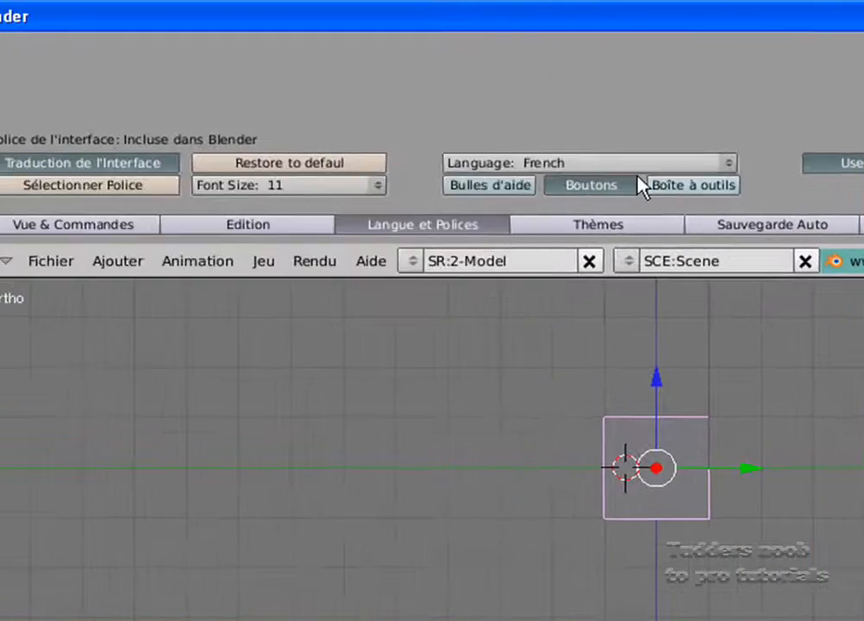
left_click(589, 162)
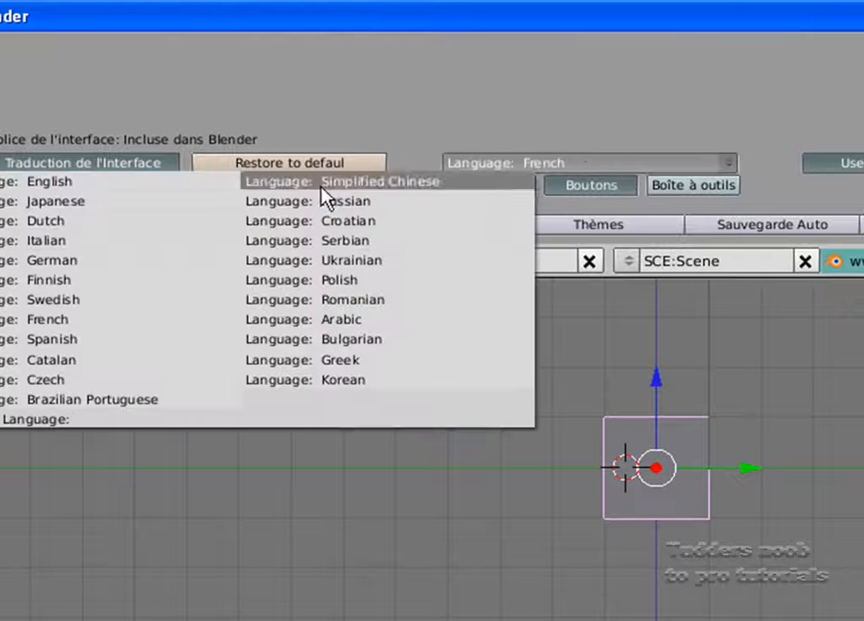
mouse_move(173, 191)
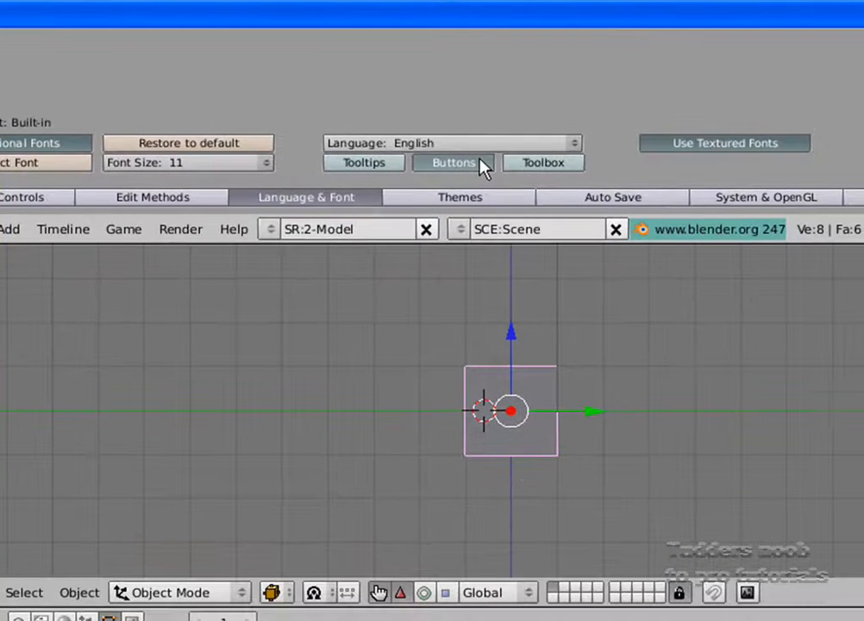
mouse_move(550, 181)
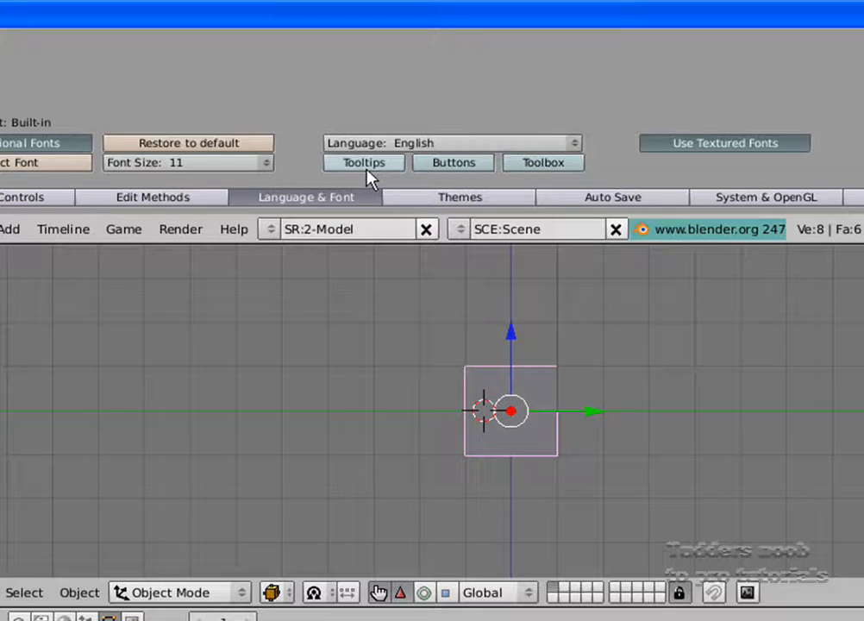
mouse_move(406, 172)
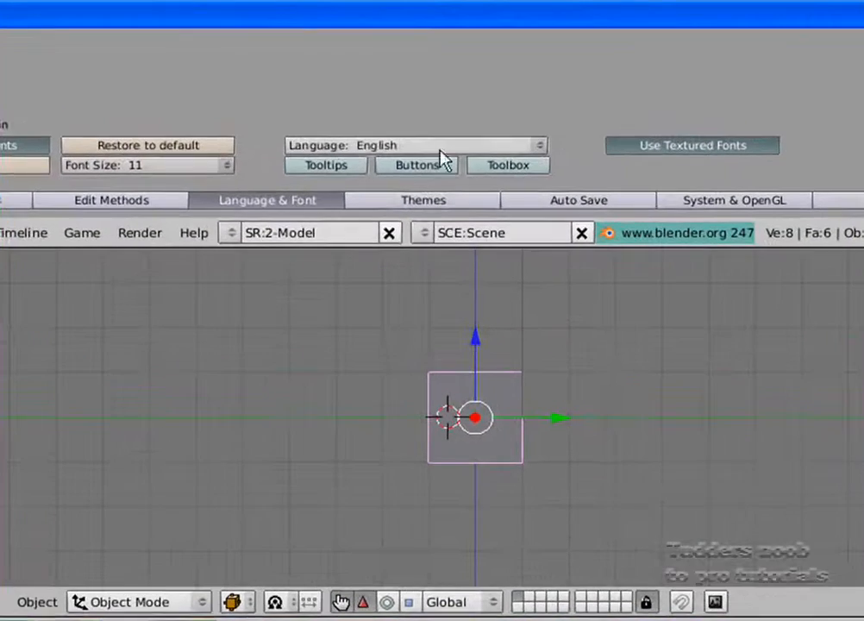
mouse_move(586, 151)
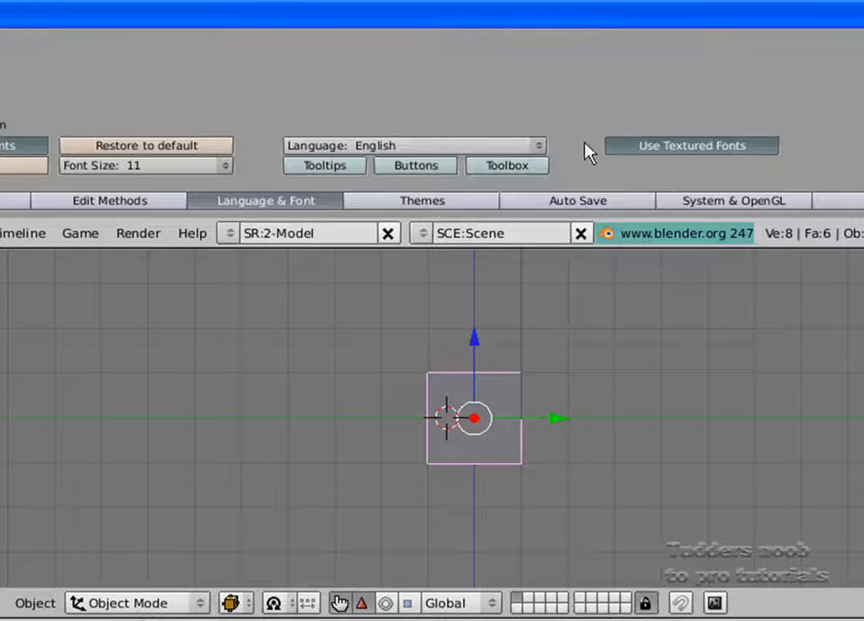
mouse_move(414, 246)
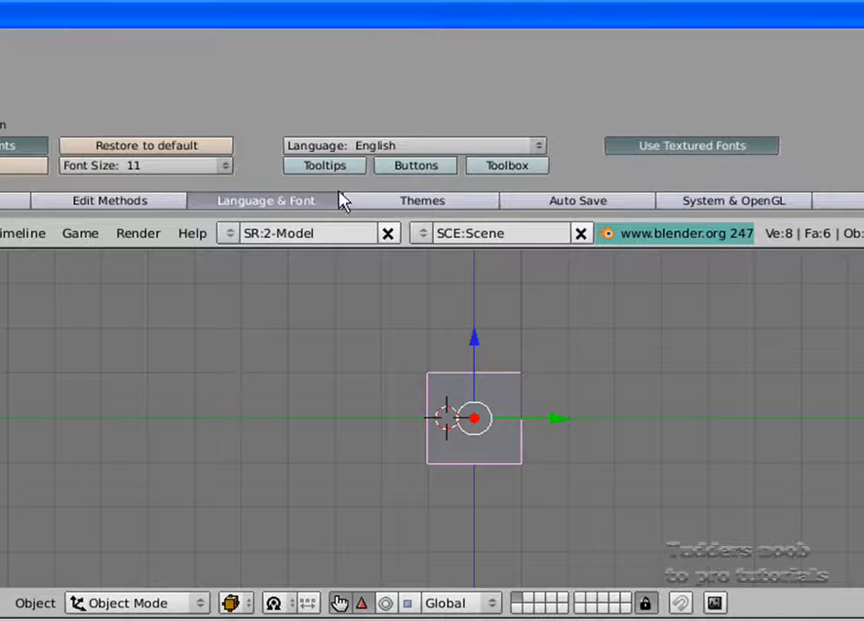
mouse_move(436, 207)
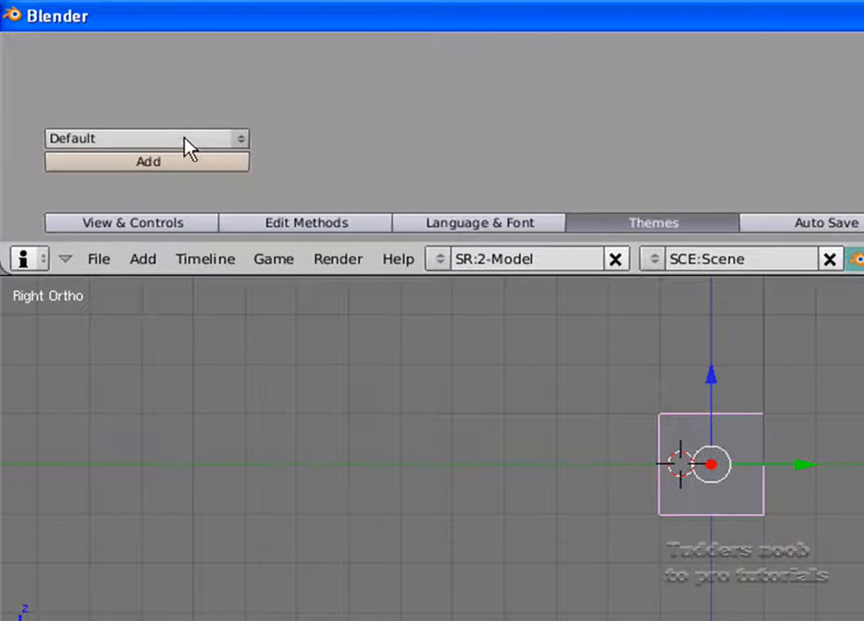
mouse_move(215, 147)
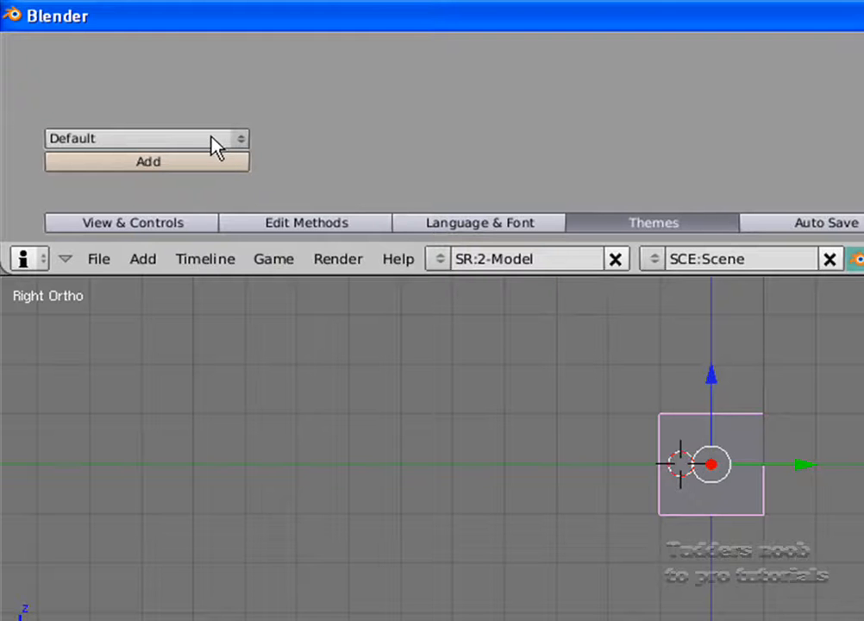
mouse_move(237, 125)
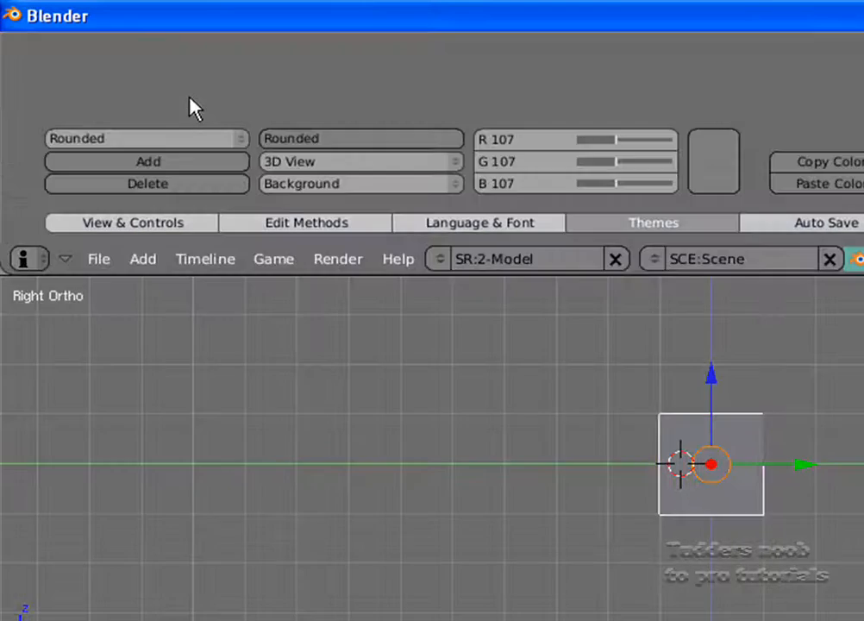
mouse_move(164, 138)
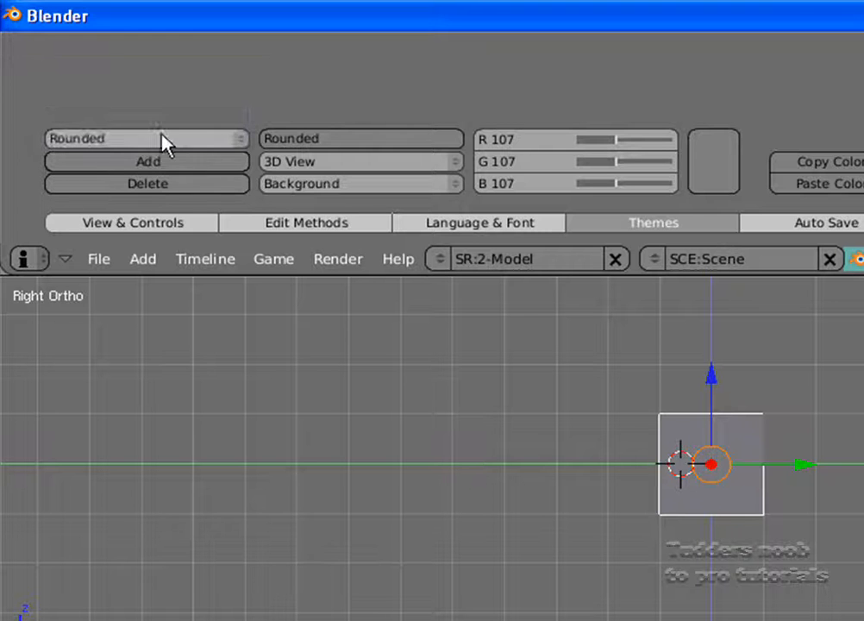
Add a user theme with a red 3D View background, then delete it
left_click(147, 138)
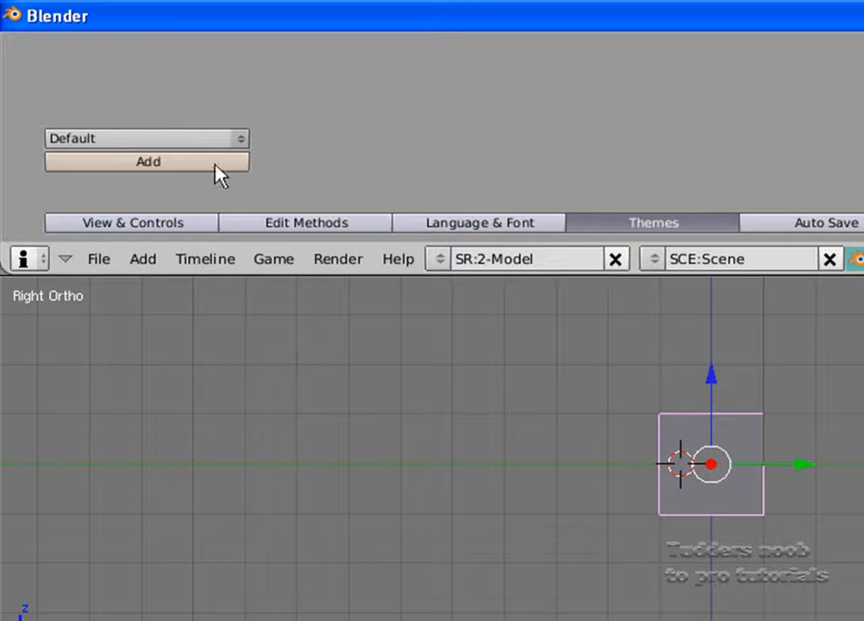
left_click(146, 161)
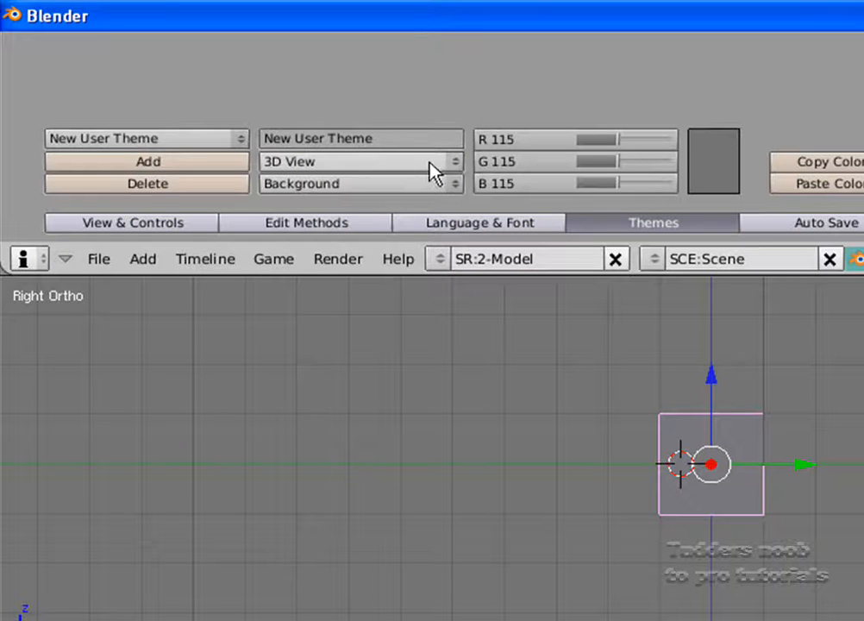
left_click(713, 160)
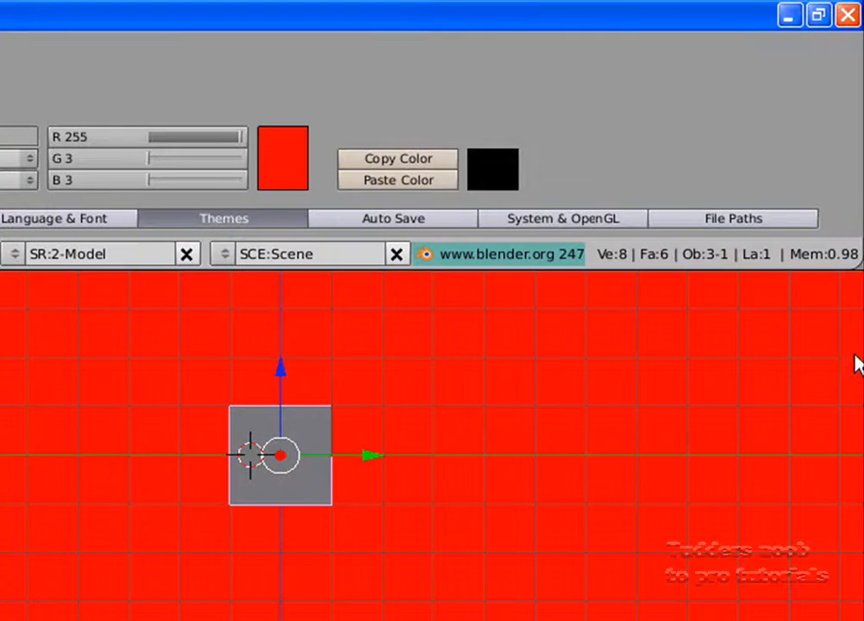
left_click(282, 159)
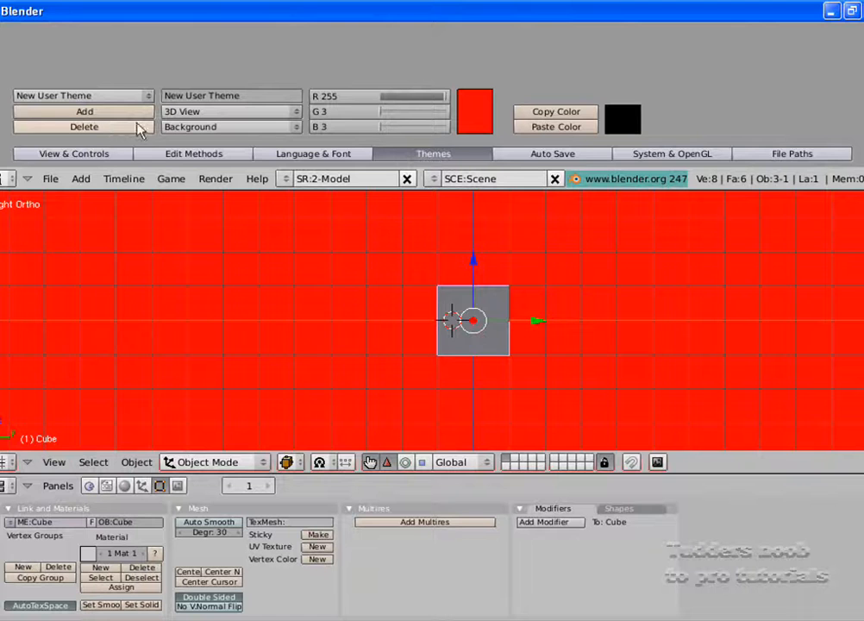
mouse_move(113, 134)
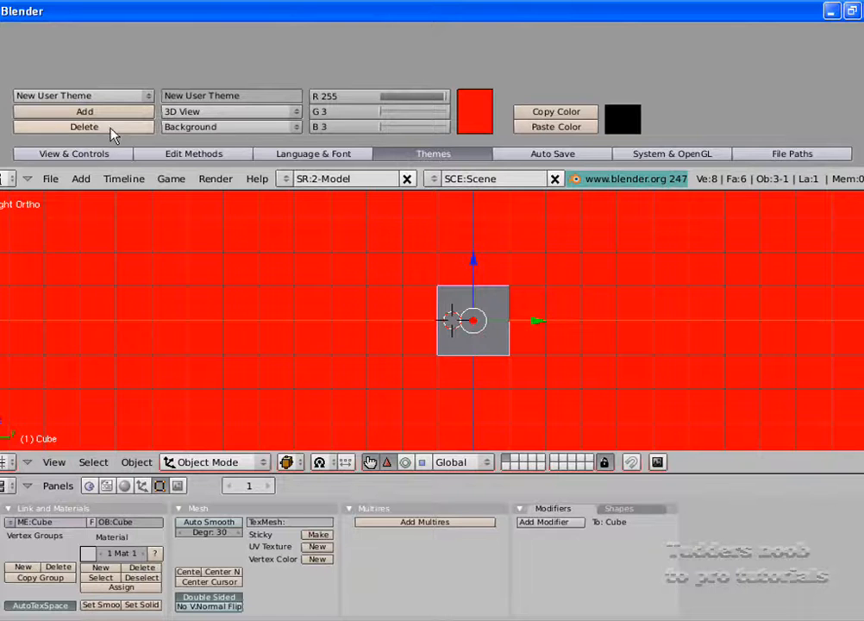
left_click(84, 127)
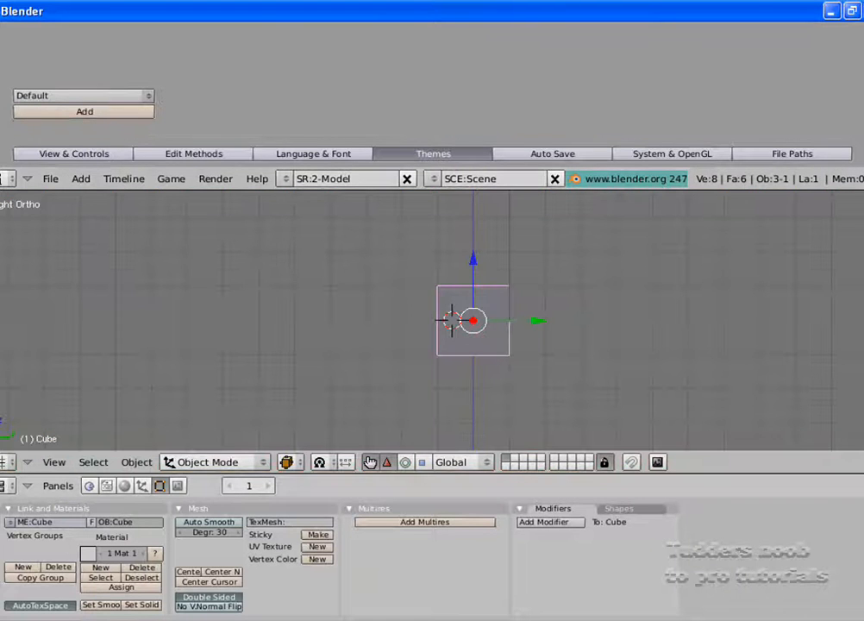
mouse_move(422, 112)
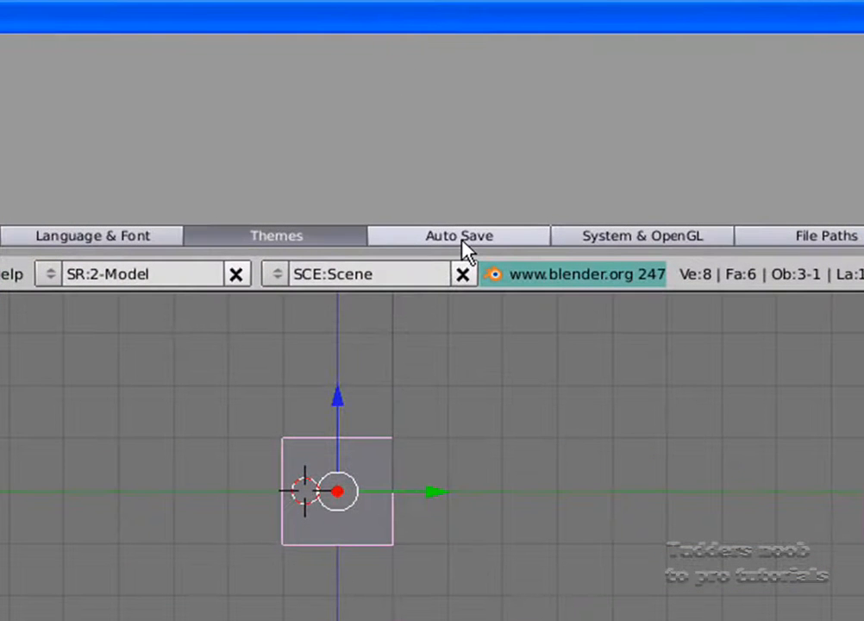
Open Auto Save preferences, lower the save interval to 1 minute, then restore 5
left_click(458, 236)
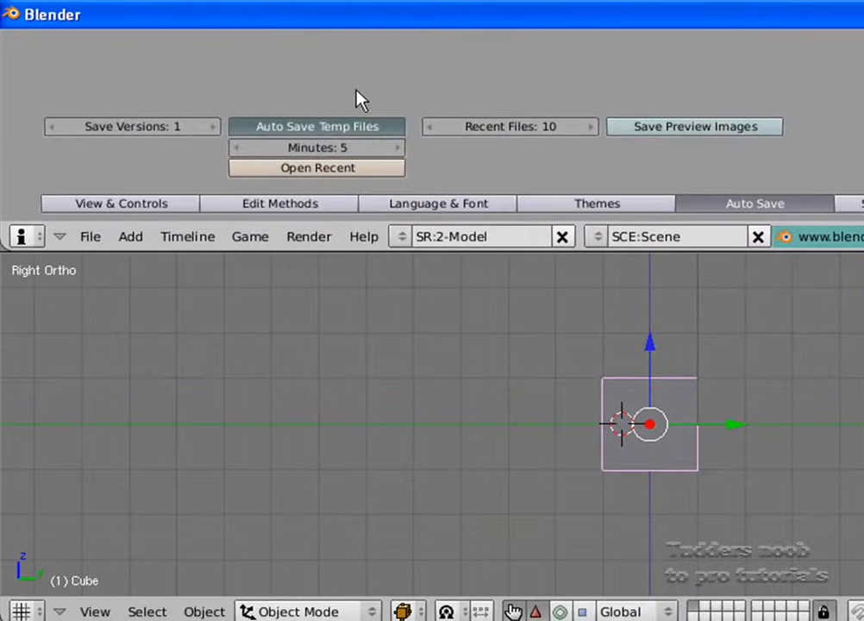
mouse_move(227, 145)
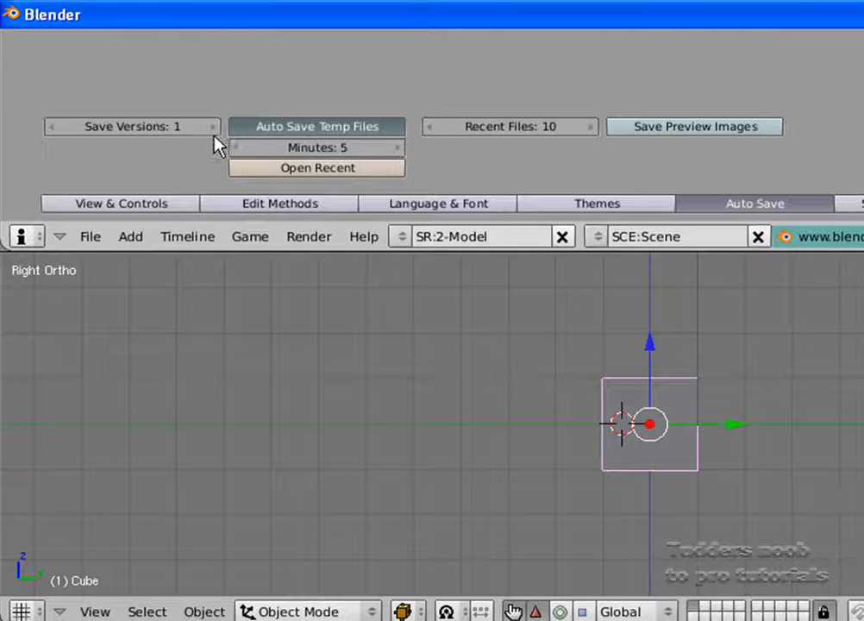
mouse_move(177, 155)
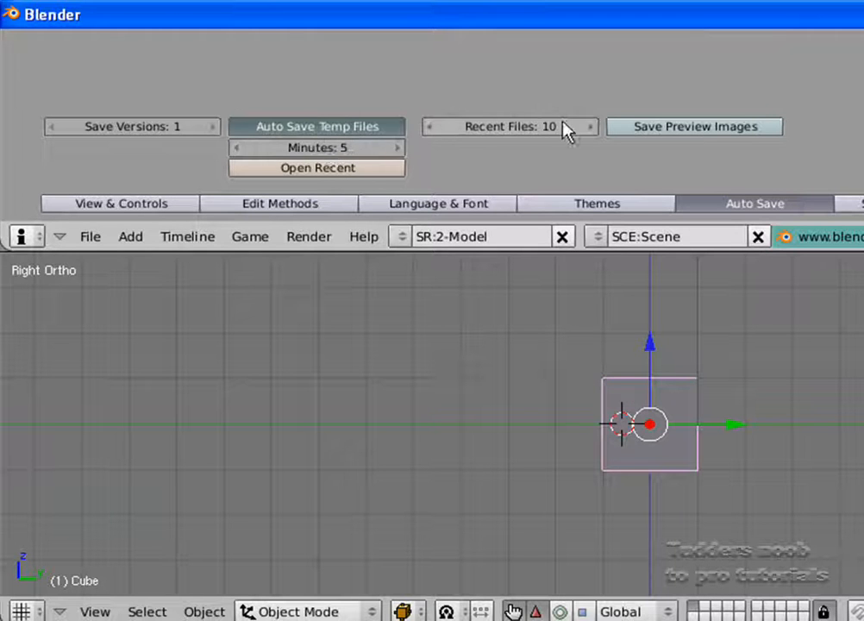
mouse_move(198, 160)
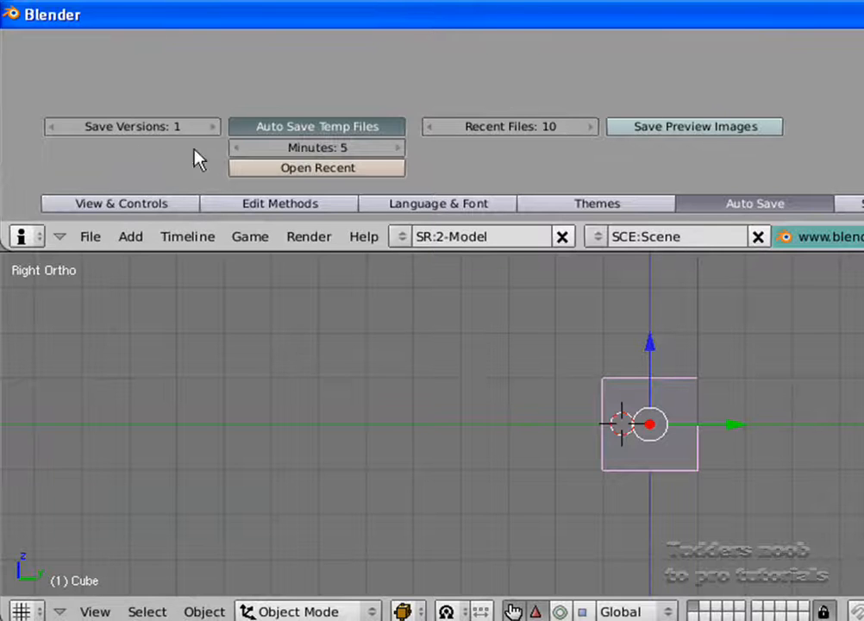
mouse_move(317, 164)
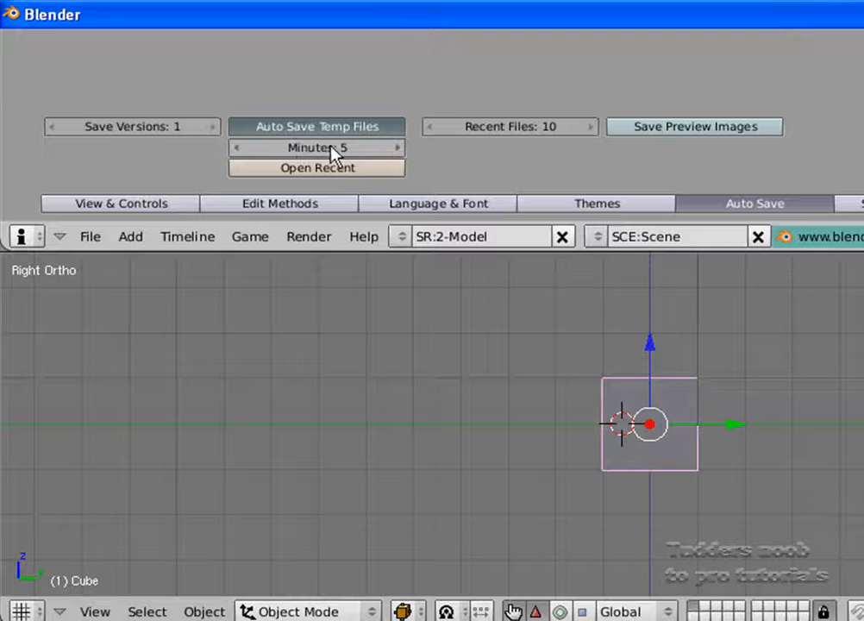
mouse_move(356, 150)
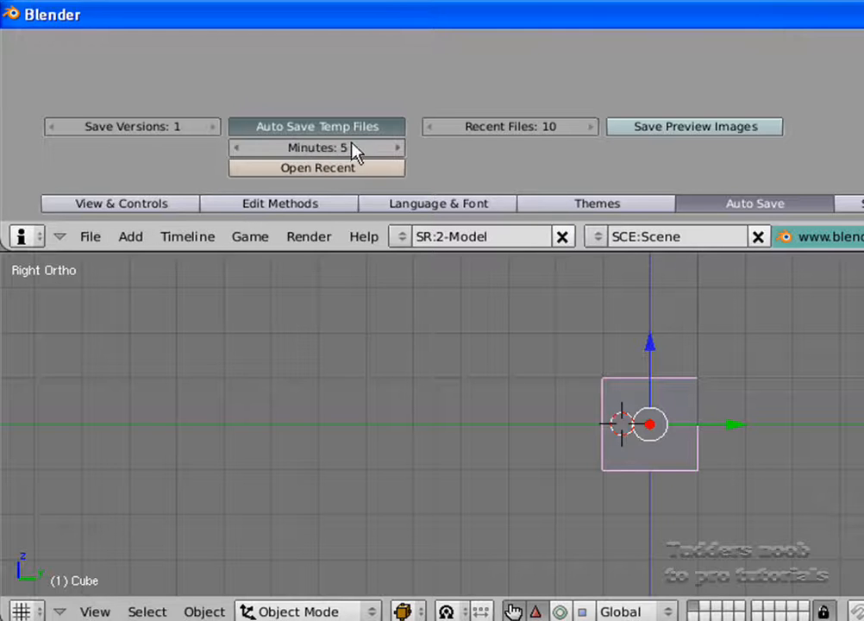
left_click(238, 147)
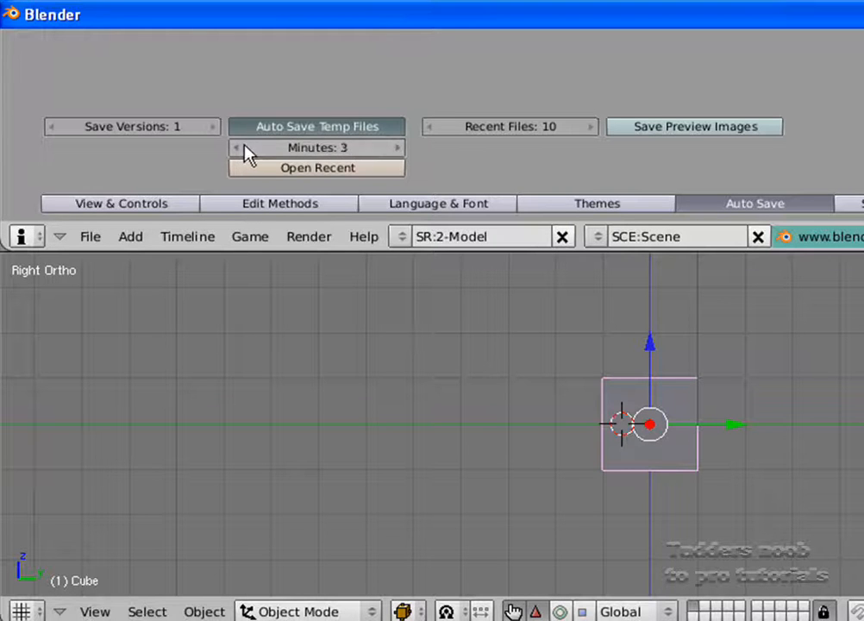
left_click(237, 147)
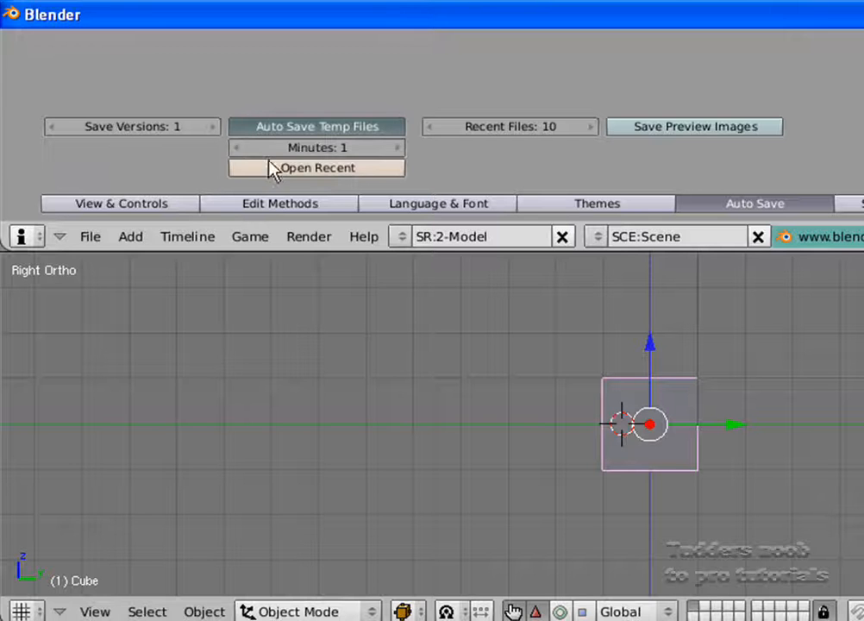
mouse_move(349, 160)
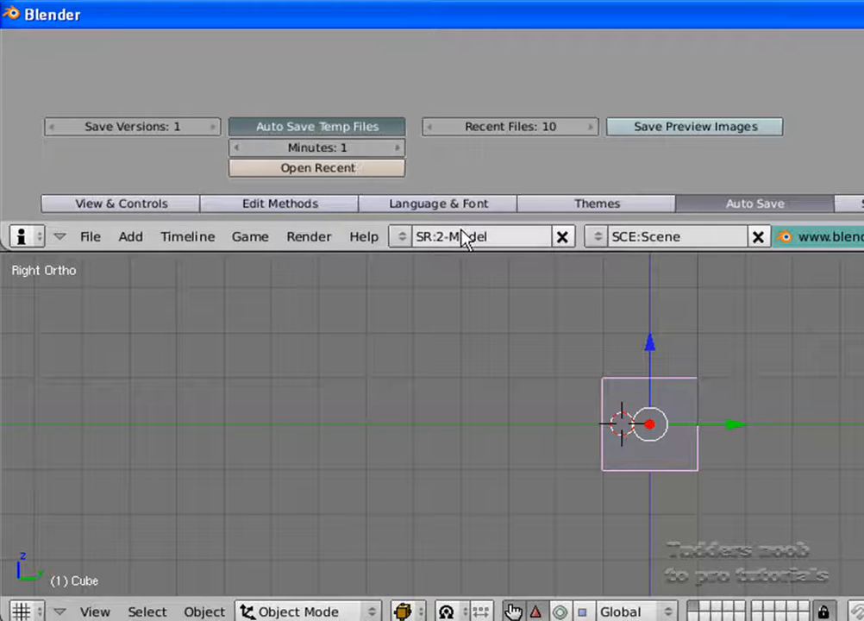
left_click(397, 147)
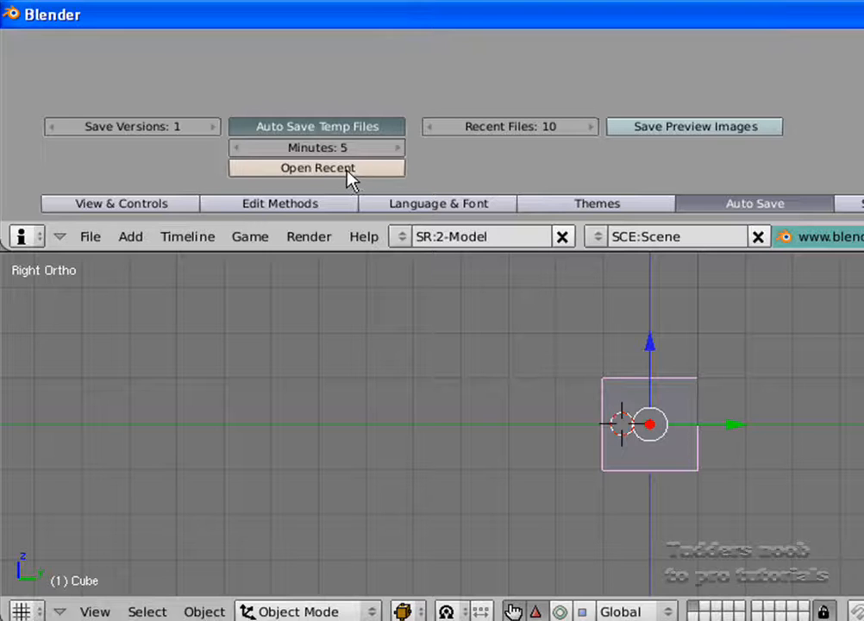
left_click(316, 168)
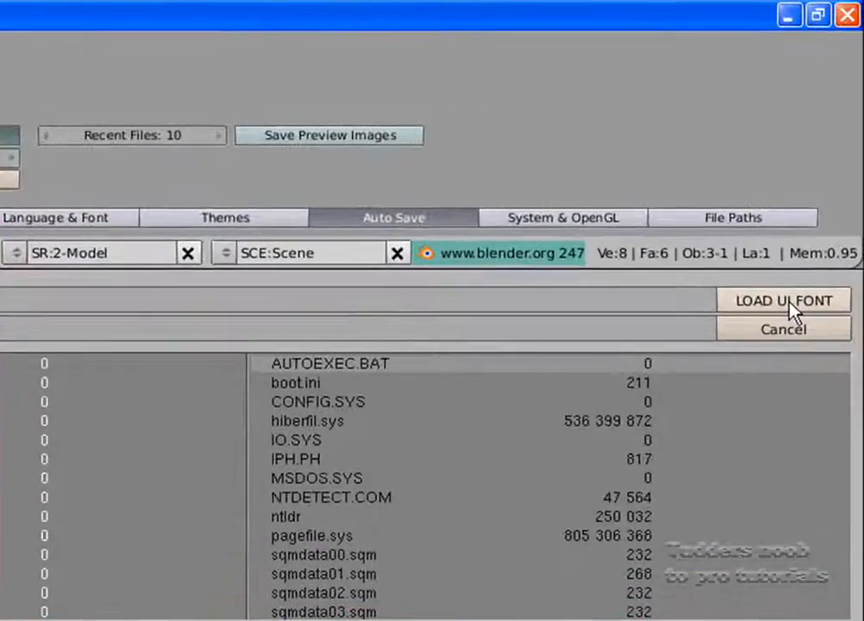
mouse_move(792, 343)
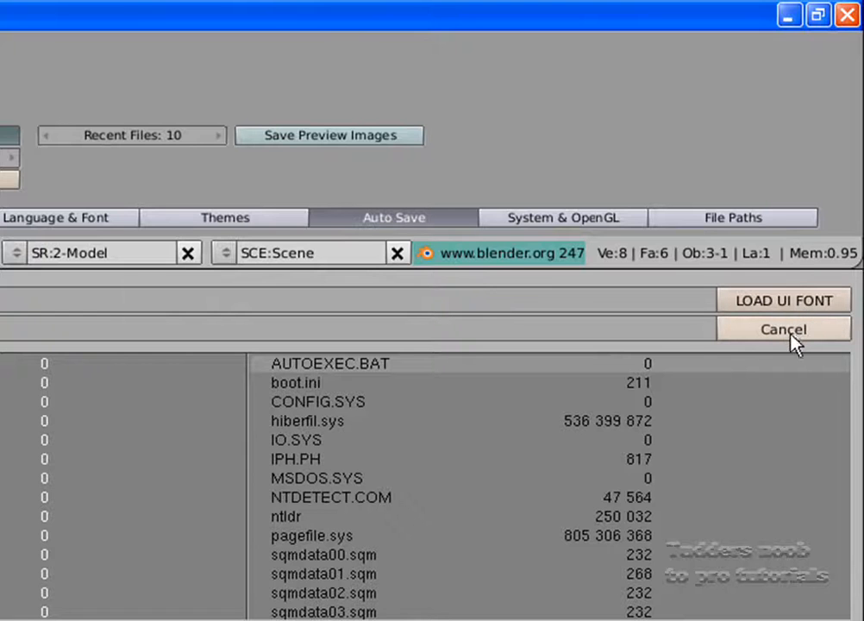
mouse_move(781, 337)
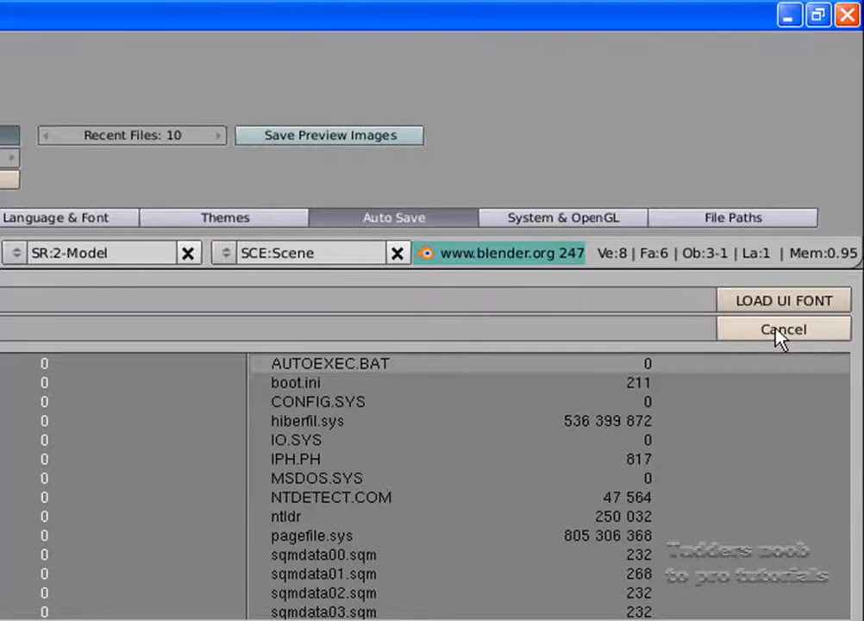
left_click(783, 329)
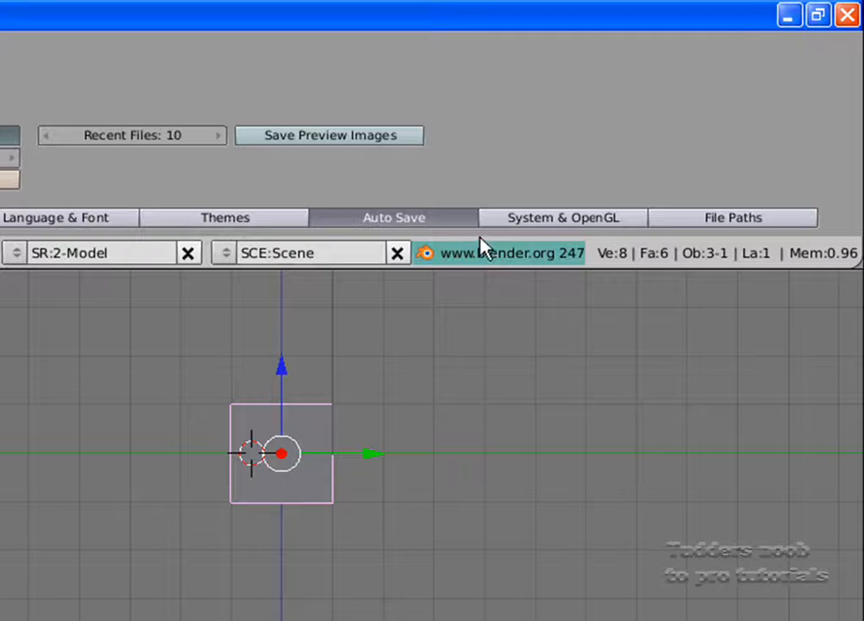
Open System & OpenGL preferences and review the OpenGL lights, codecs and memory settings
left_click(562, 216)
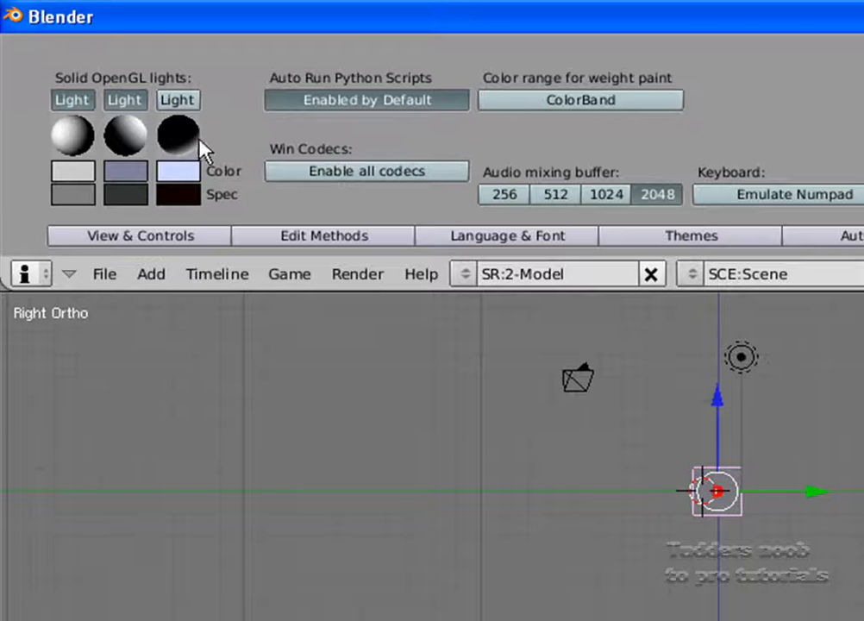
mouse_move(177, 130)
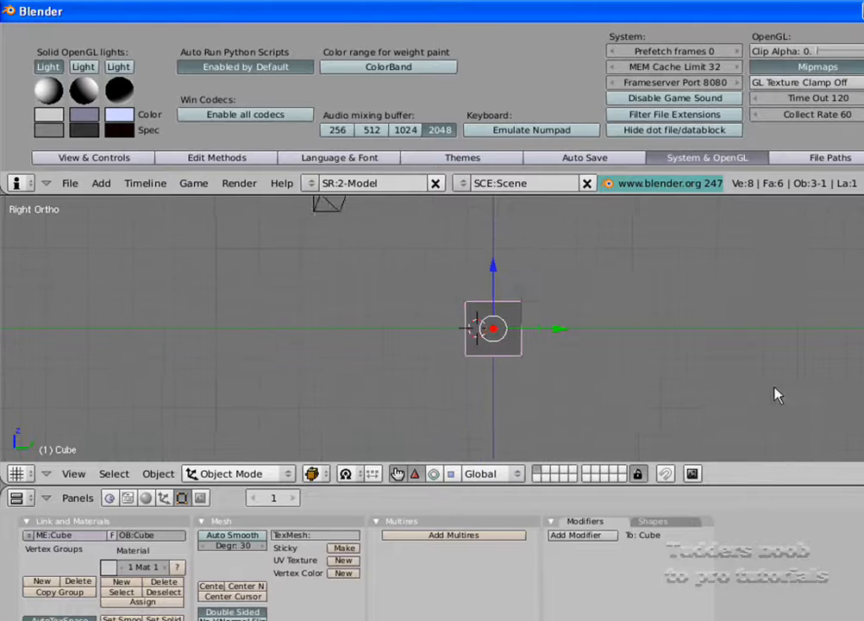
scroll("up", 3)
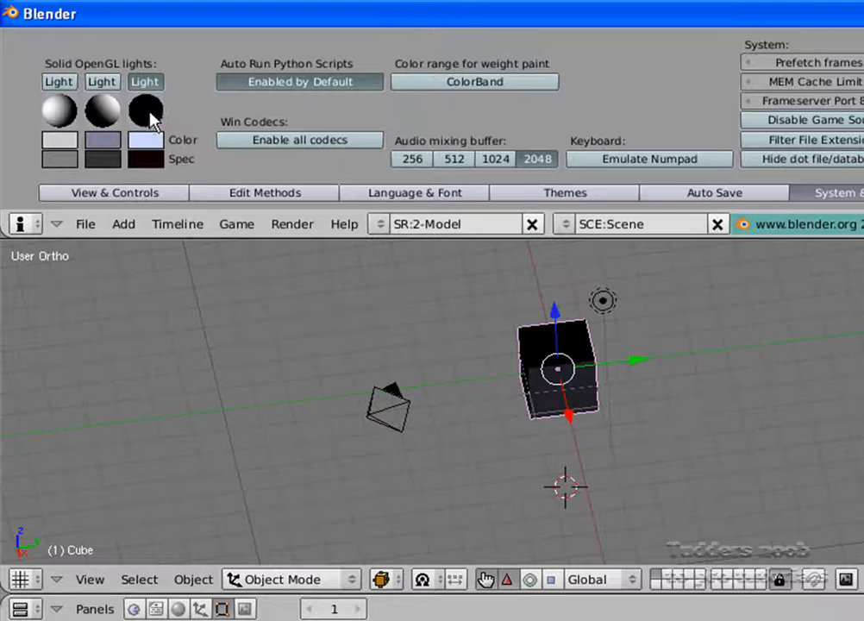
left_click(145, 111)
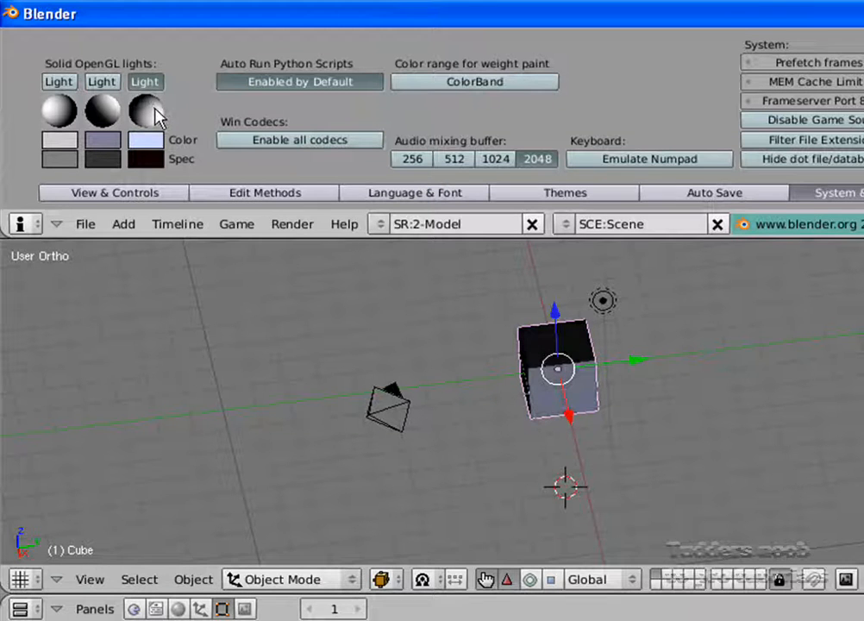
mouse_move(423, 133)
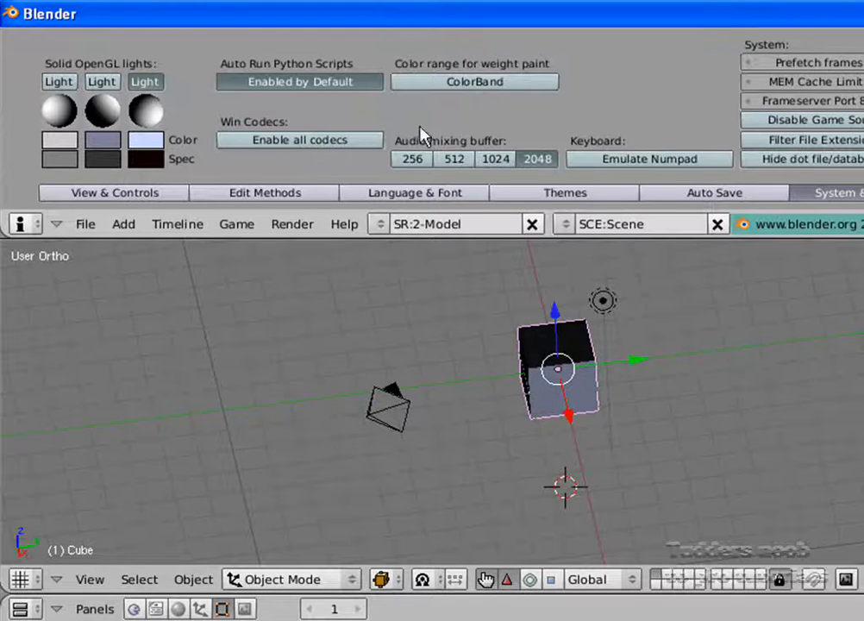
mouse_move(625, 164)
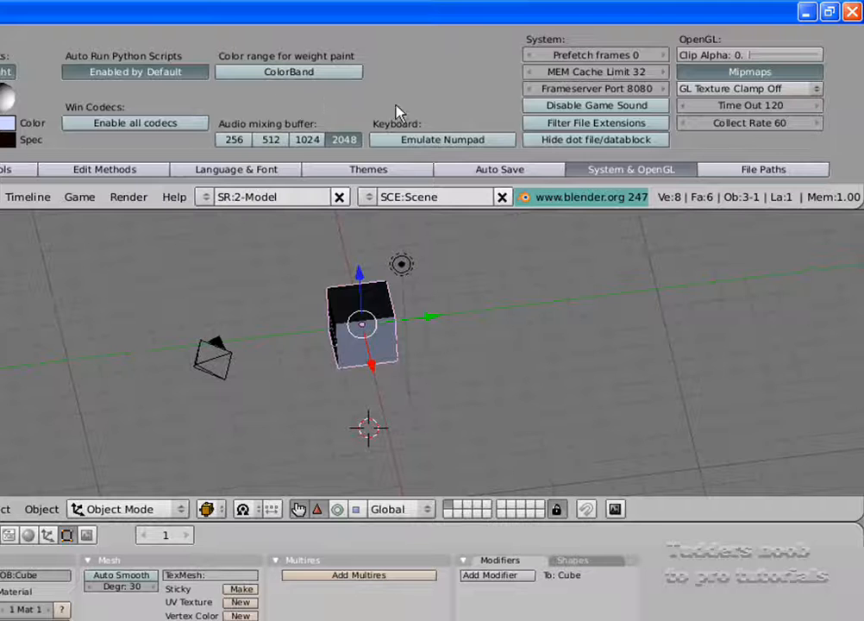
mouse_move(614, 127)
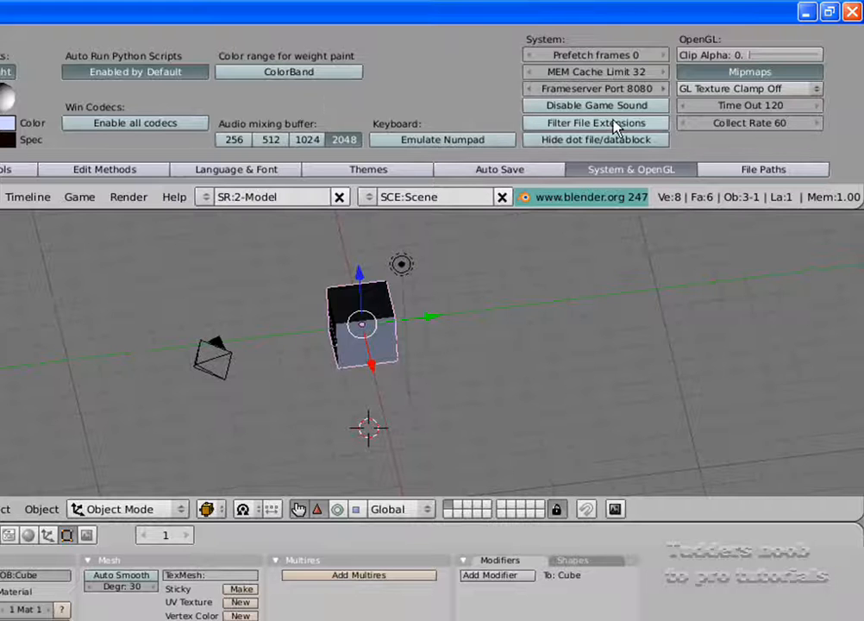
mouse_move(677, 101)
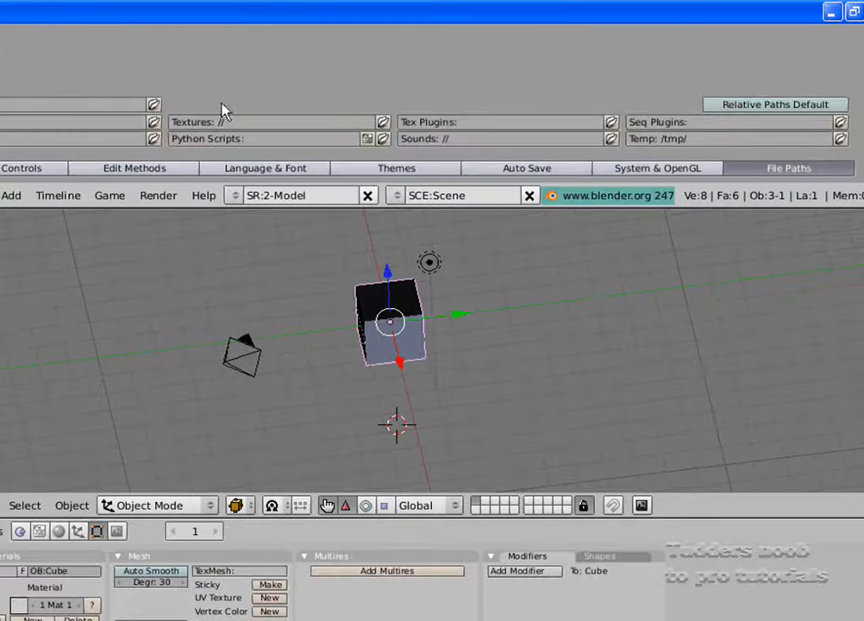
mouse_move(214, 136)
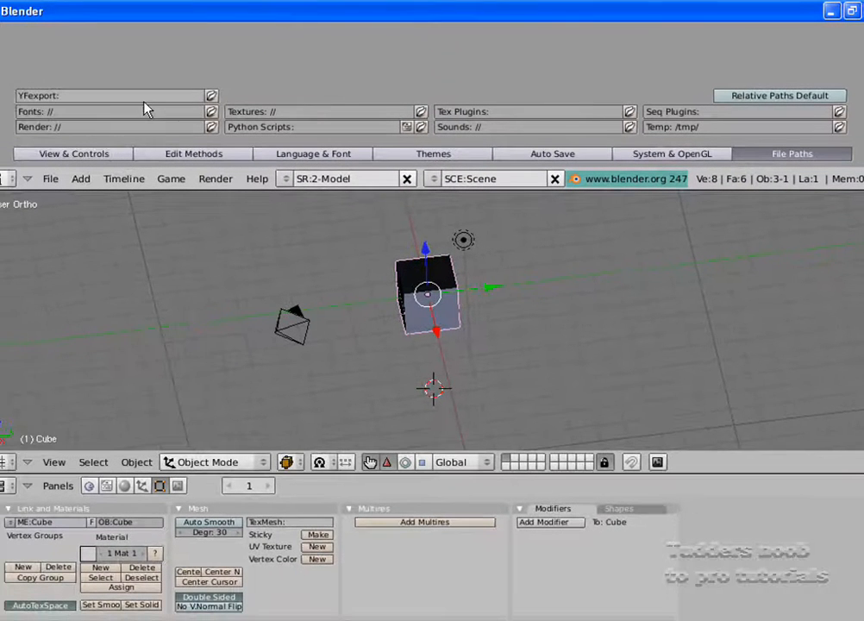
mouse_move(119, 155)
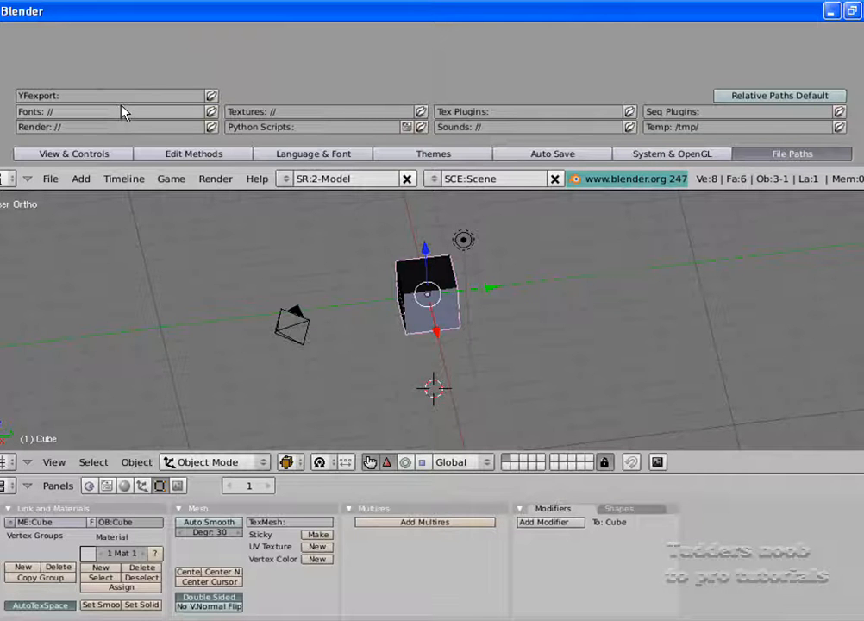
mouse_move(300, 313)
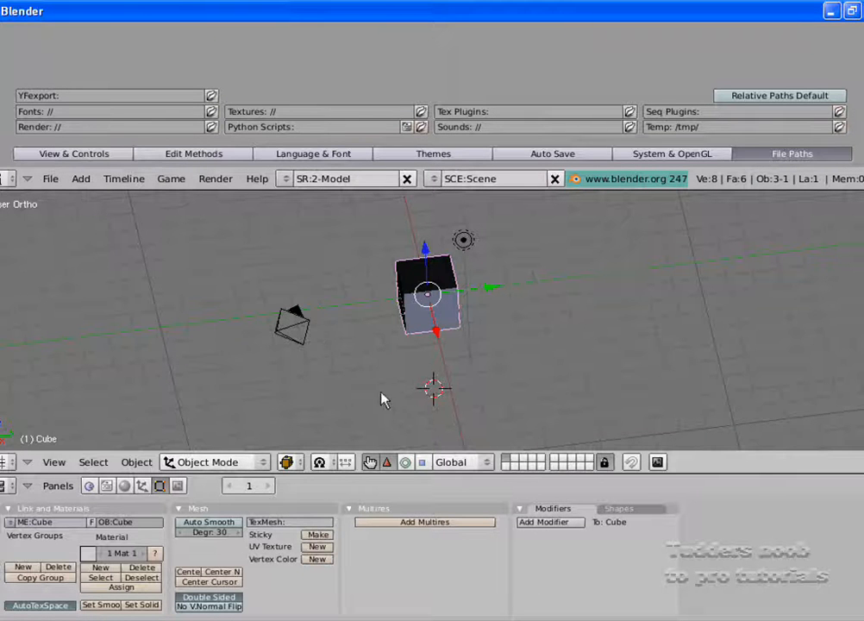
mouse_move(233, 116)
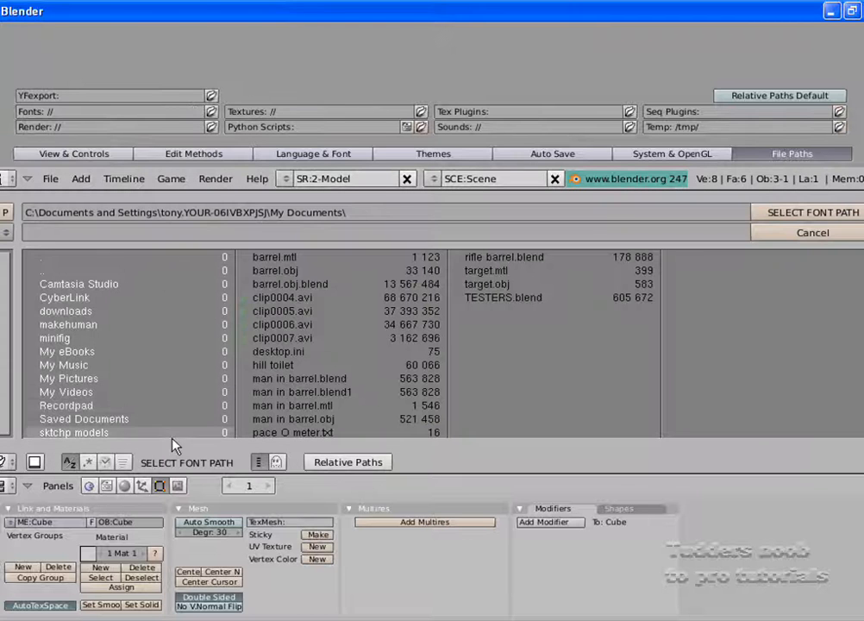
Open the makehuman folder in the font path file browser
double_click(68, 324)
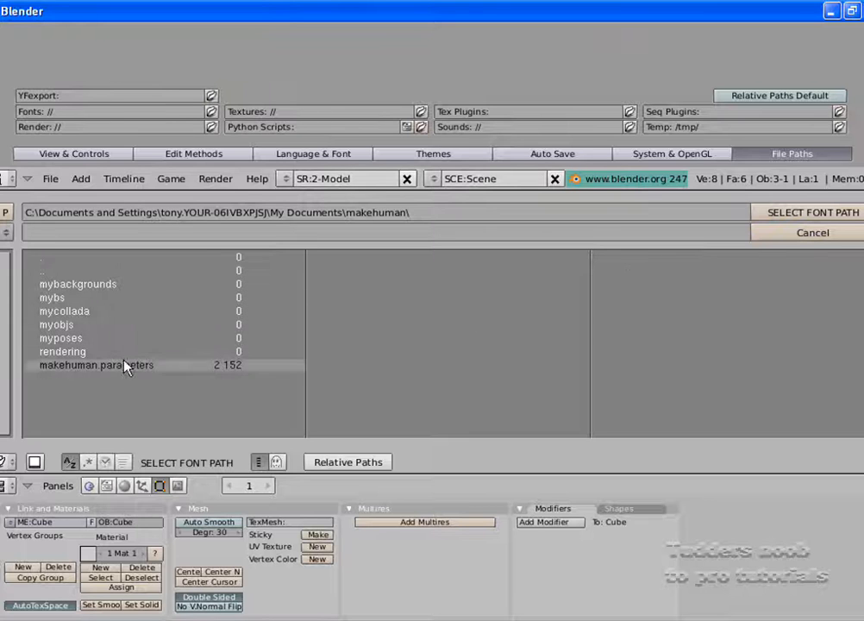
mouse_move(250, 403)
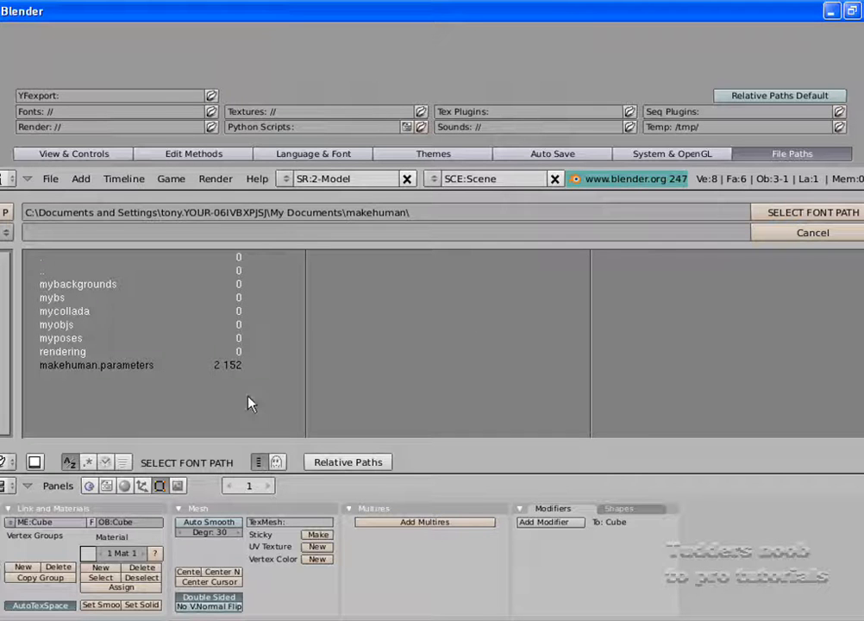
mouse_move(765, 268)
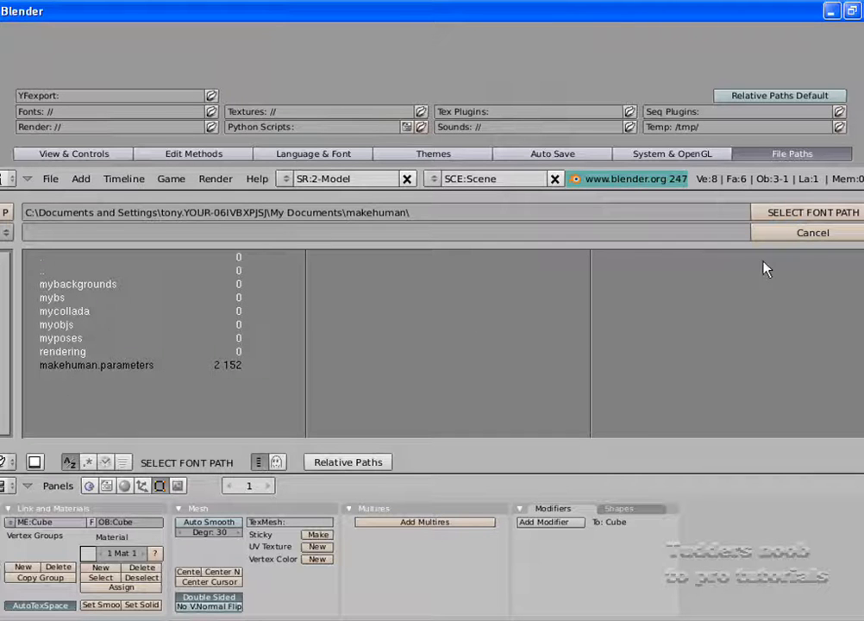
mouse_move(785, 216)
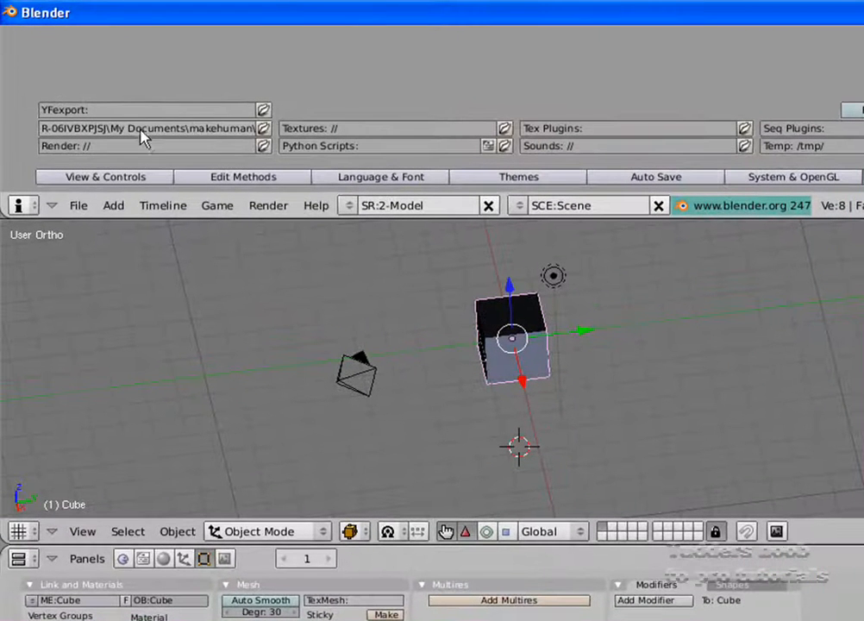
mouse_move(447, 319)
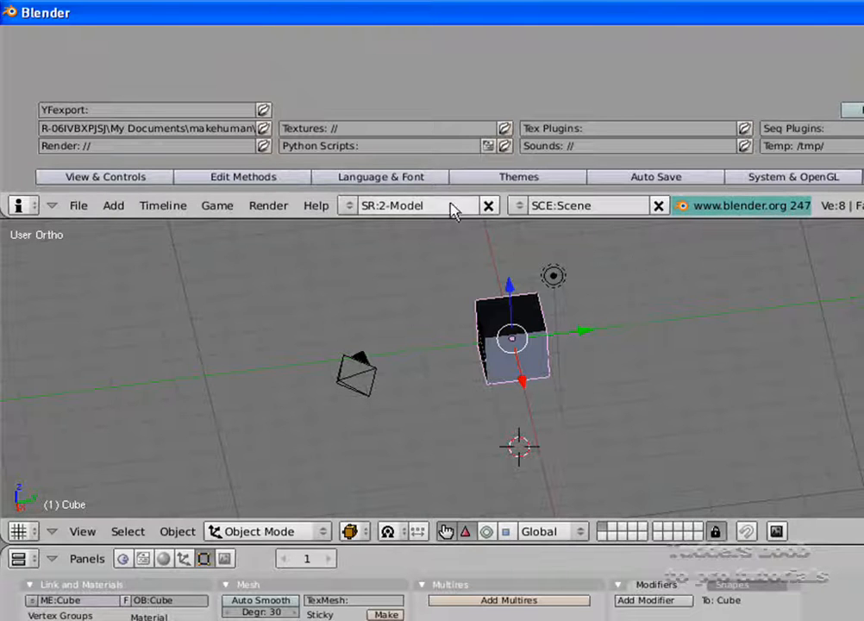
mouse_move(699, 188)
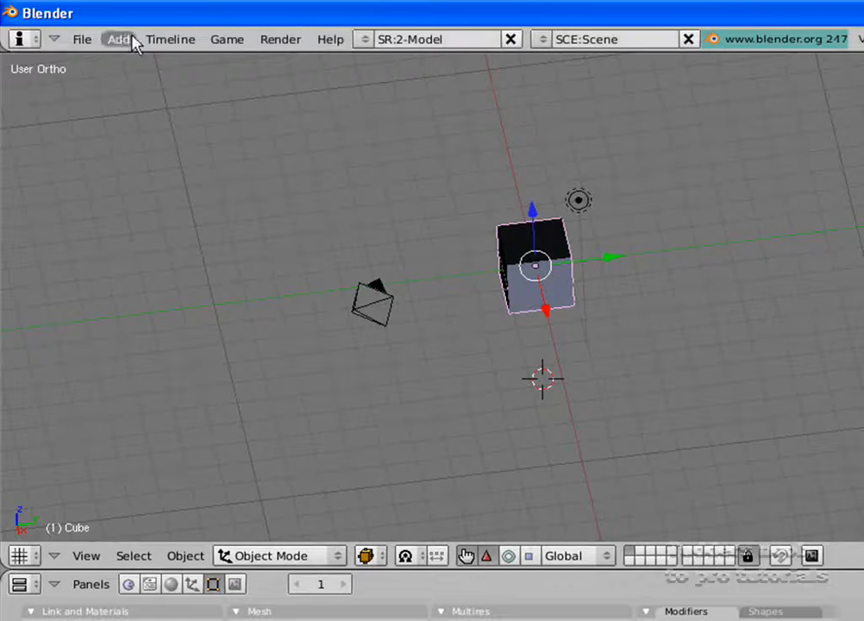
mouse_move(82, 39)
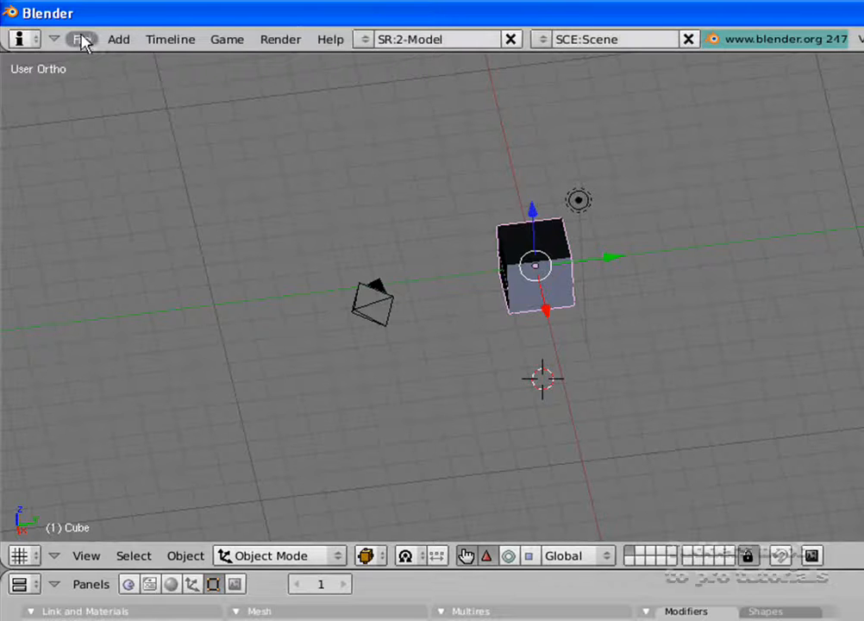
Save the default settings and test them with File > New, Erase All
left_click(81, 39)
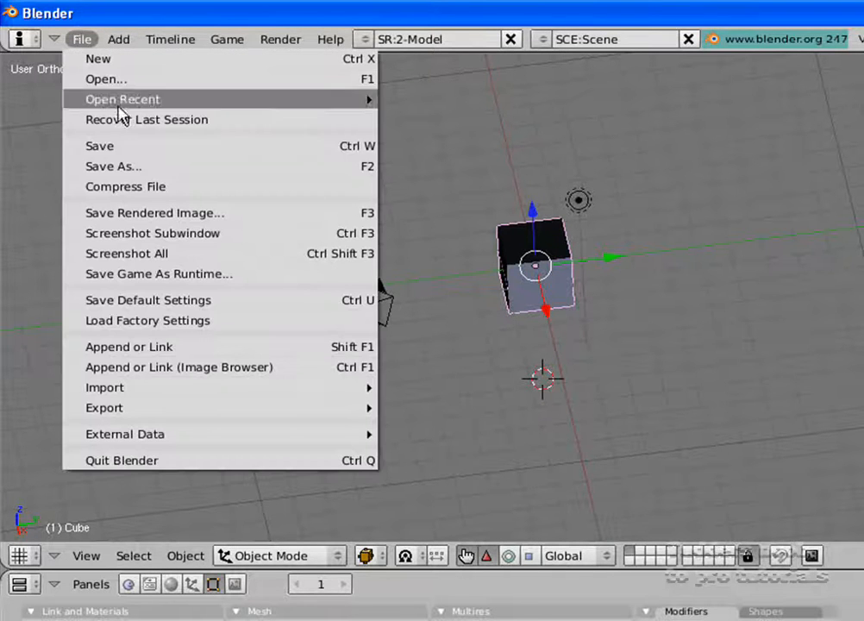
mouse_move(147, 300)
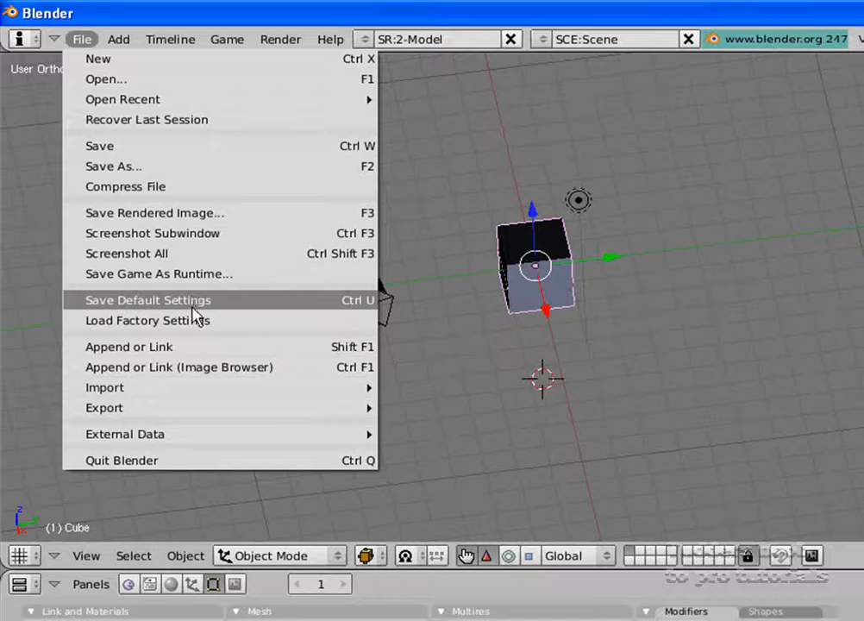
mouse_move(192, 306)
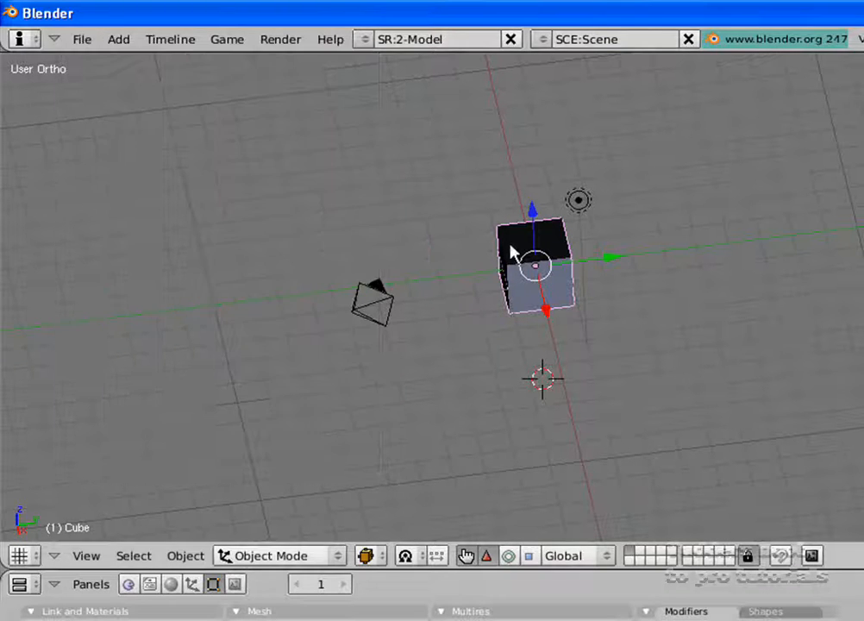
mouse_move(82, 39)
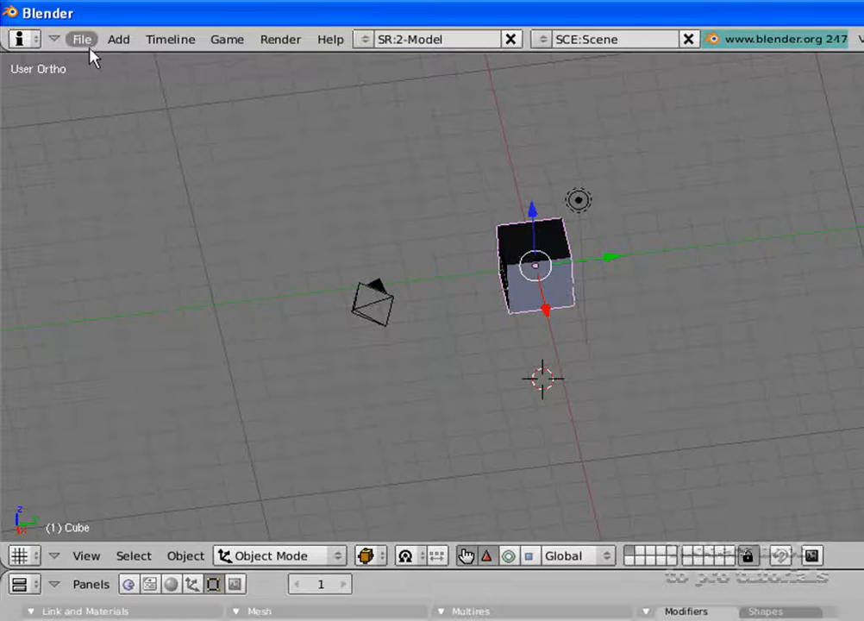
left_click(82, 39)
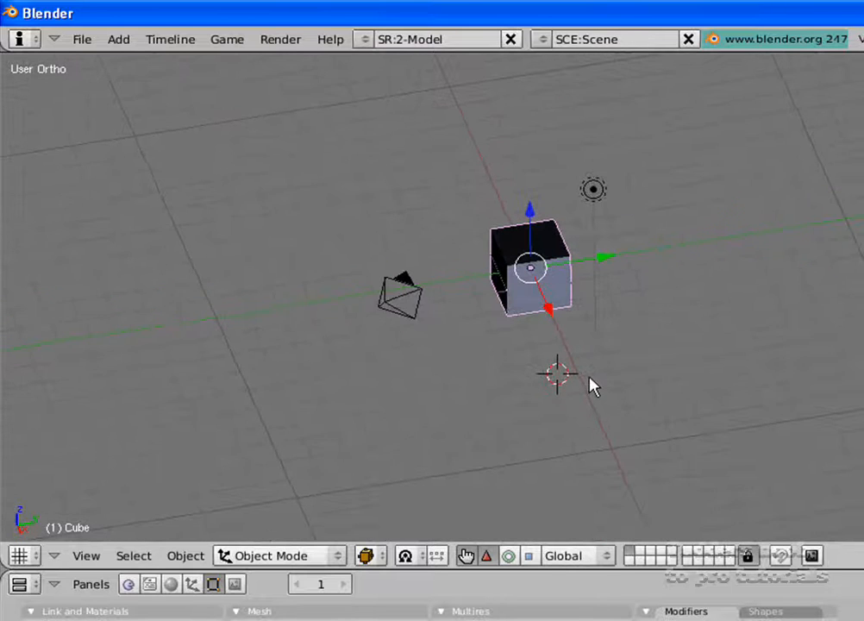
left_click(82, 39)
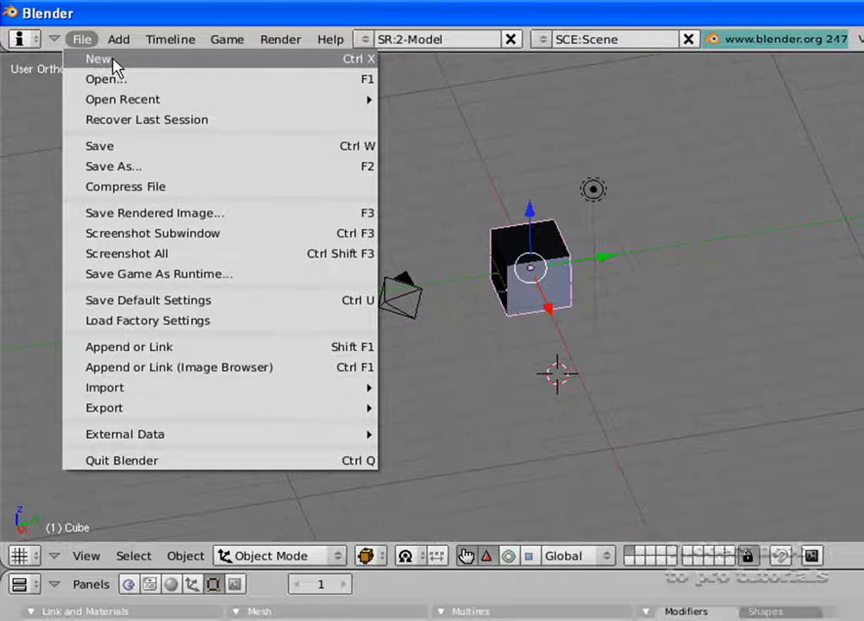
left_click(98, 59)
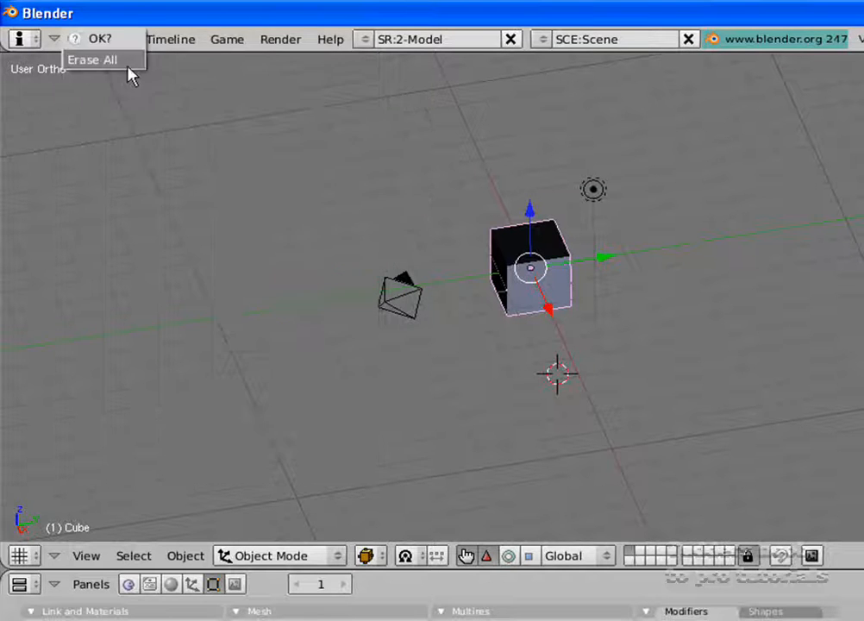
left_click(81, 39)
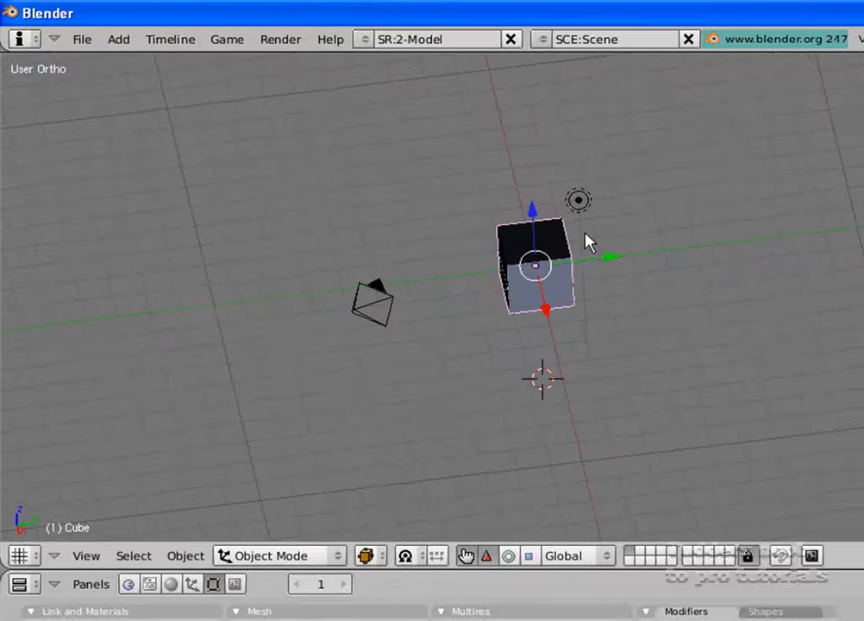
mouse_move(475, 255)
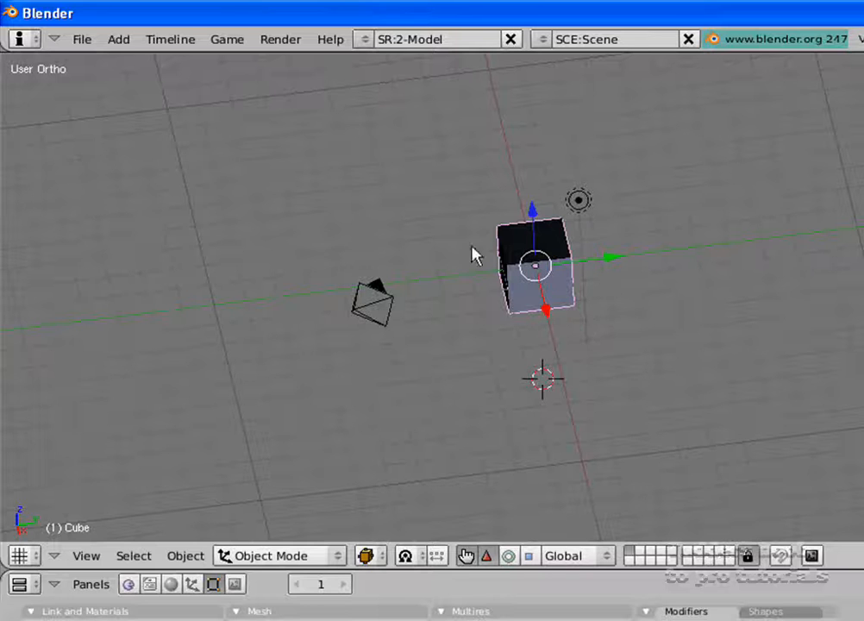
mouse_move(703, 267)
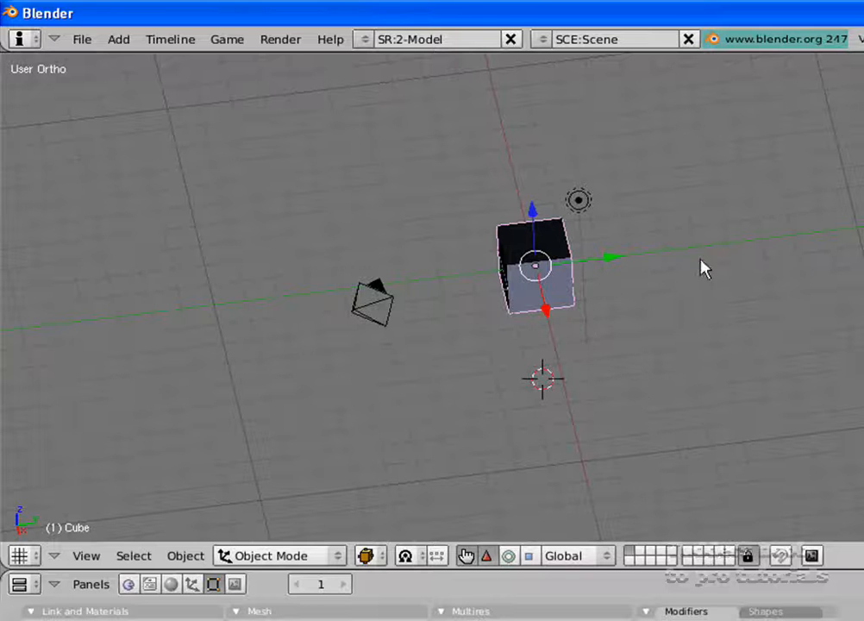
left_click(82, 39)
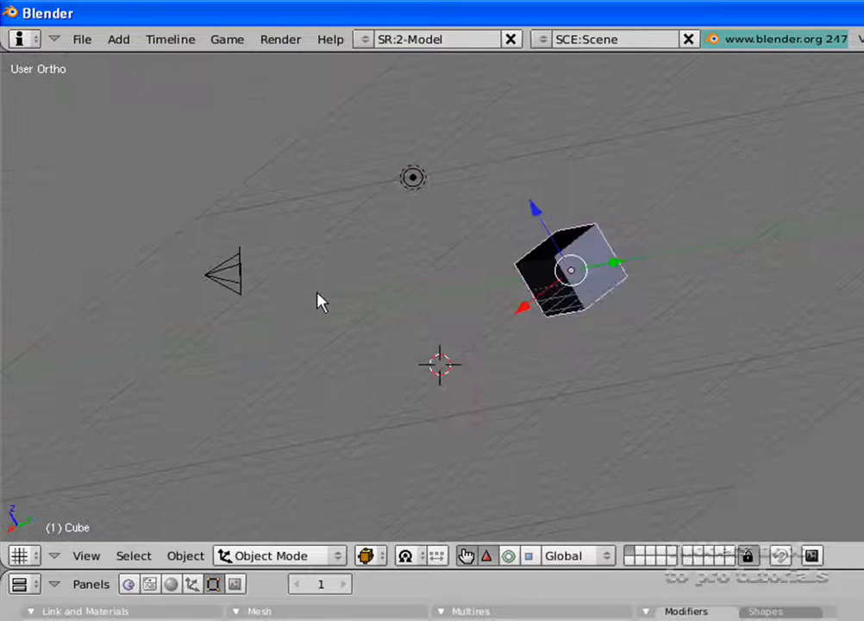
left_click(82, 38)
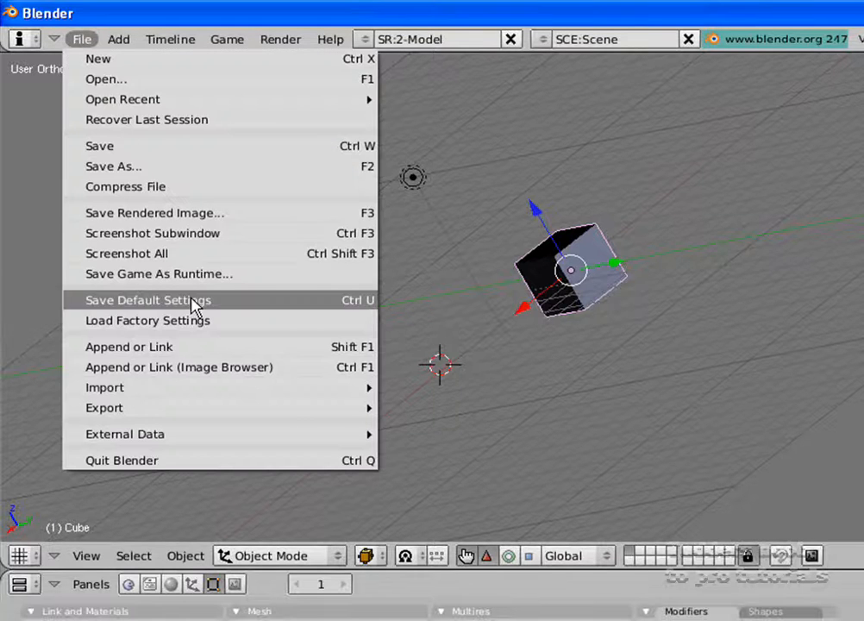
mouse_move(104, 78)
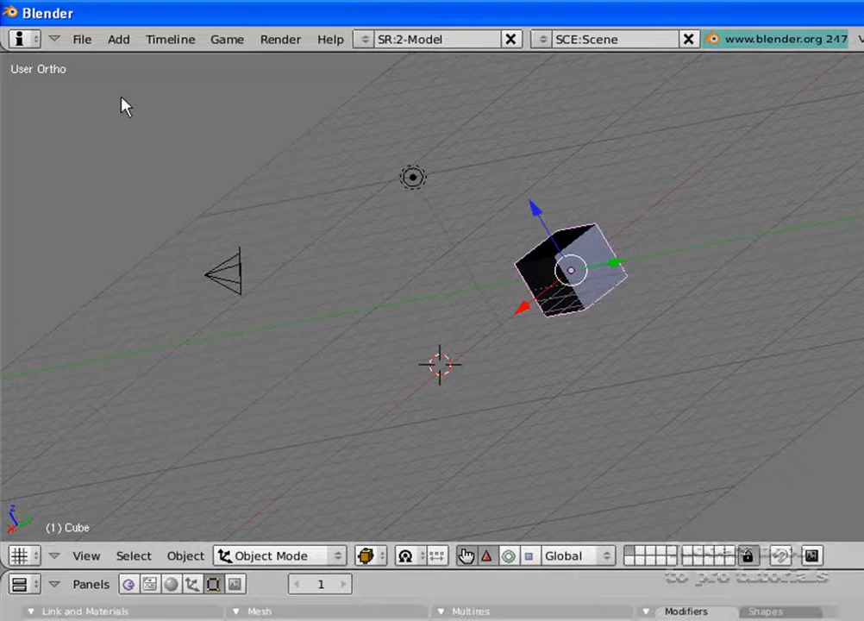
Erase All into a new file, orbit around the cube, and close the File menu
left_click(82, 38)
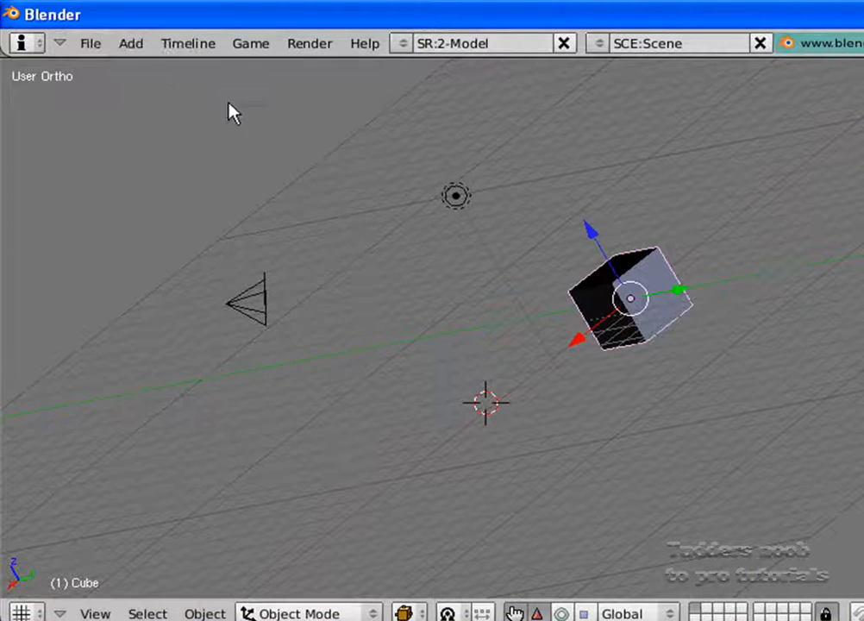
mouse_move(90, 43)
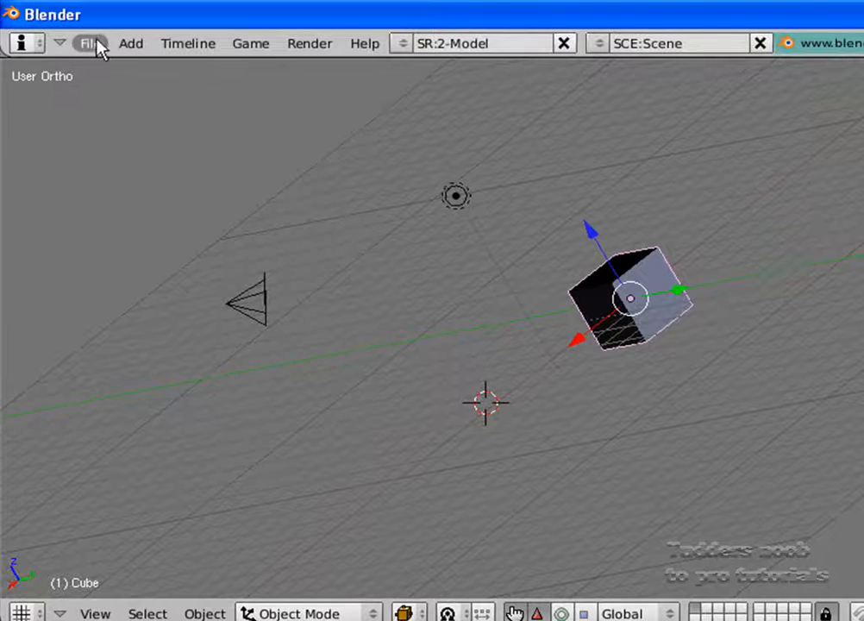
left_click(89, 43)
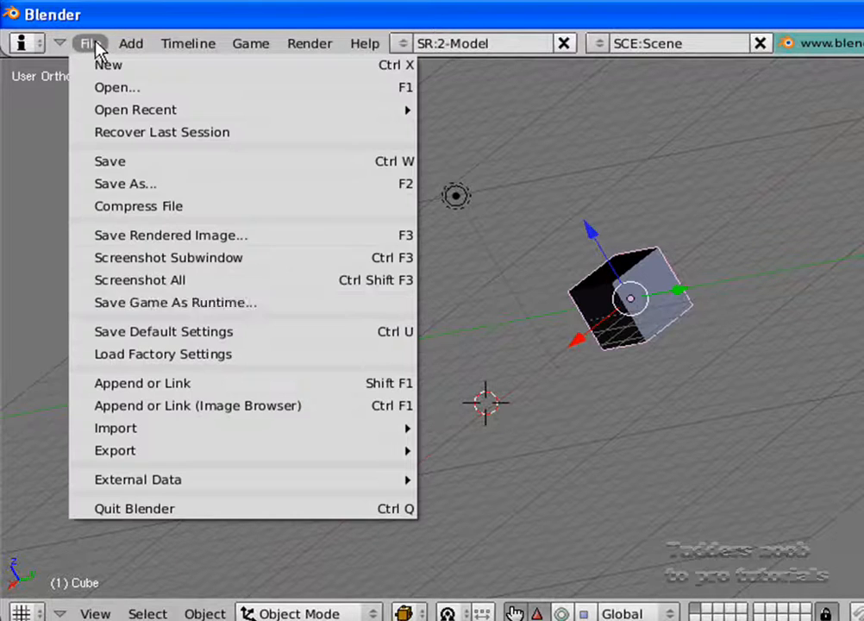
mouse_move(301, 337)
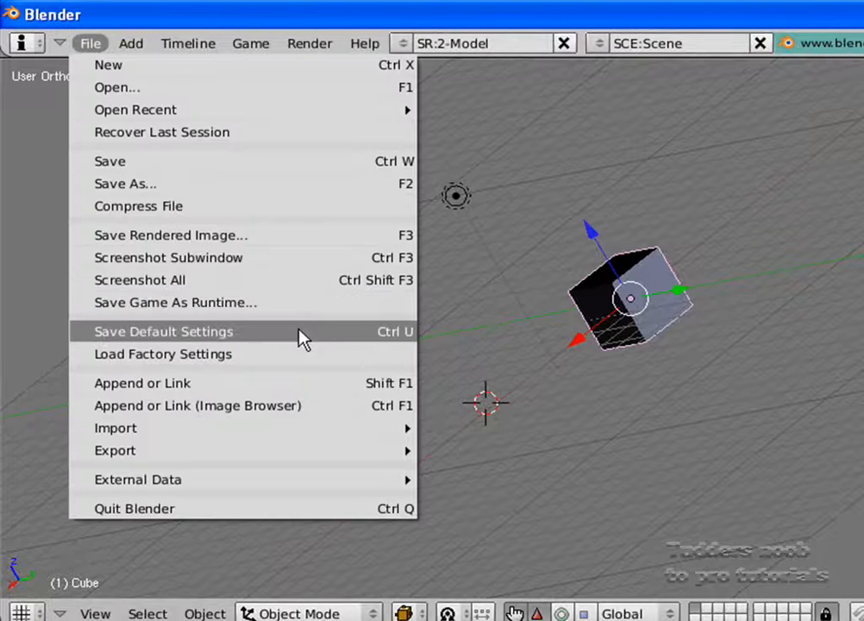
mouse_move(214, 354)
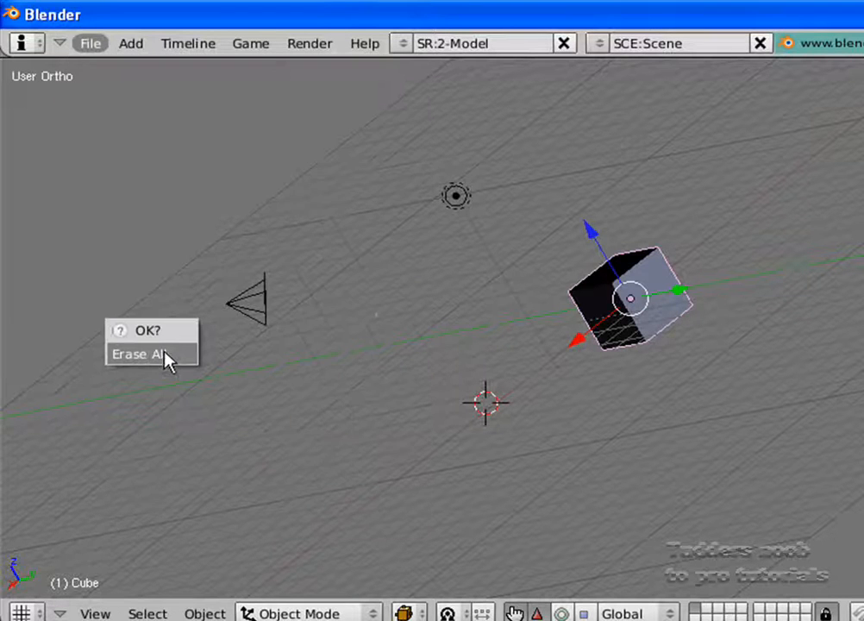
left_click(137, 355)
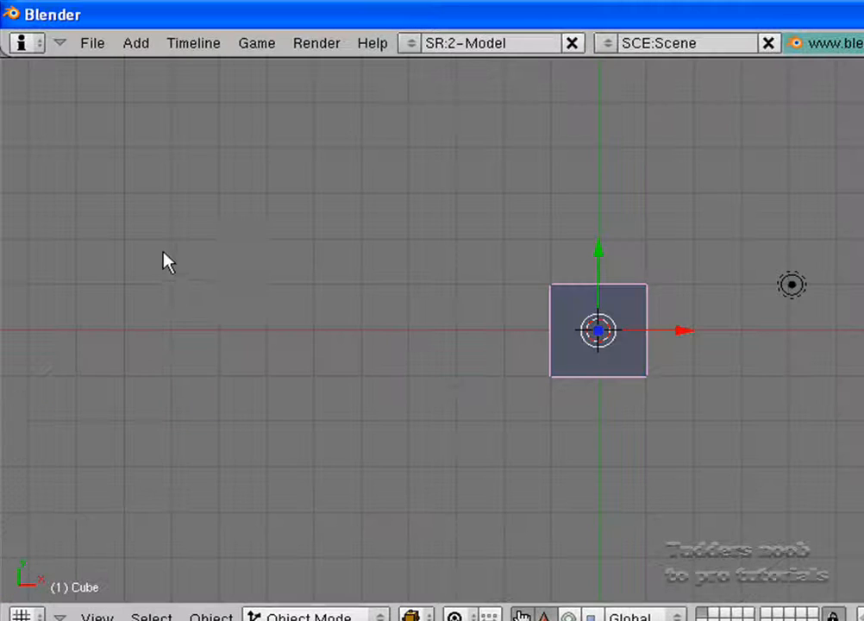
mouse_move(78, 82)
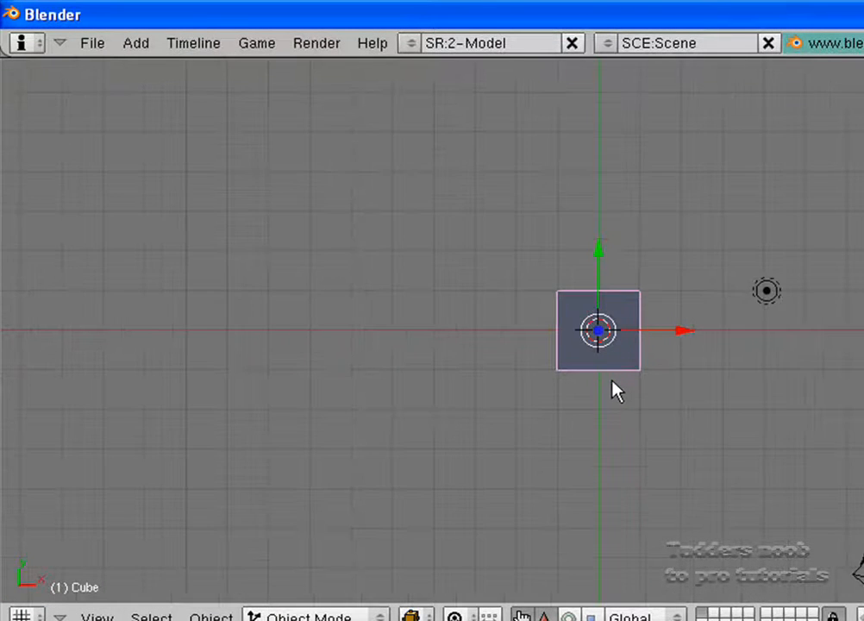
left_click_drag(617, 391, 684, 197)
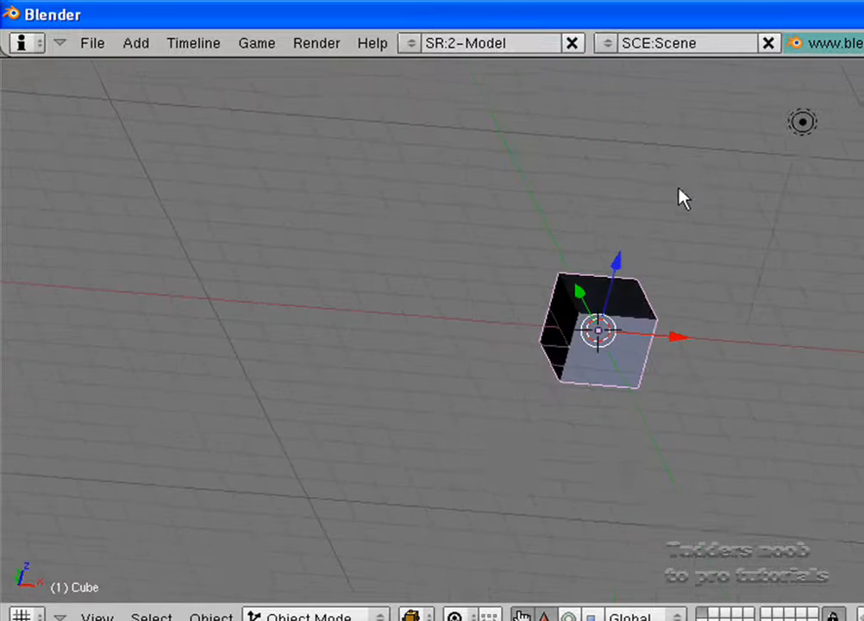
left_click(91, 43)
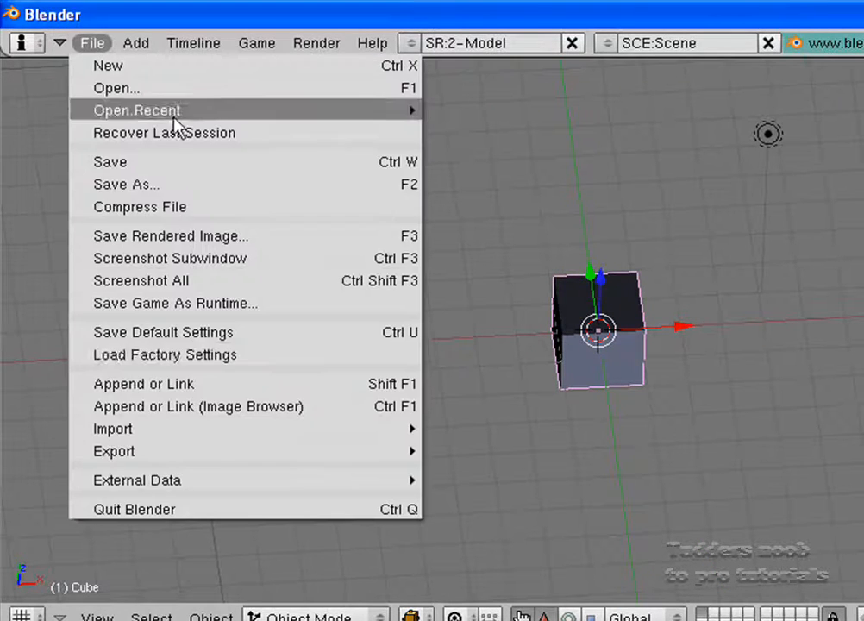
left_click(91, 42)
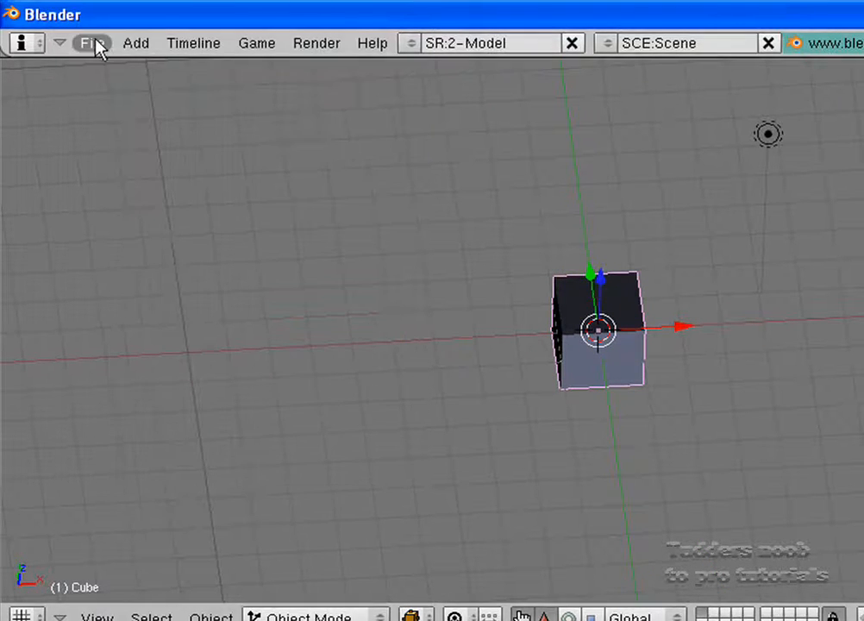
mouse_move(151, 157)
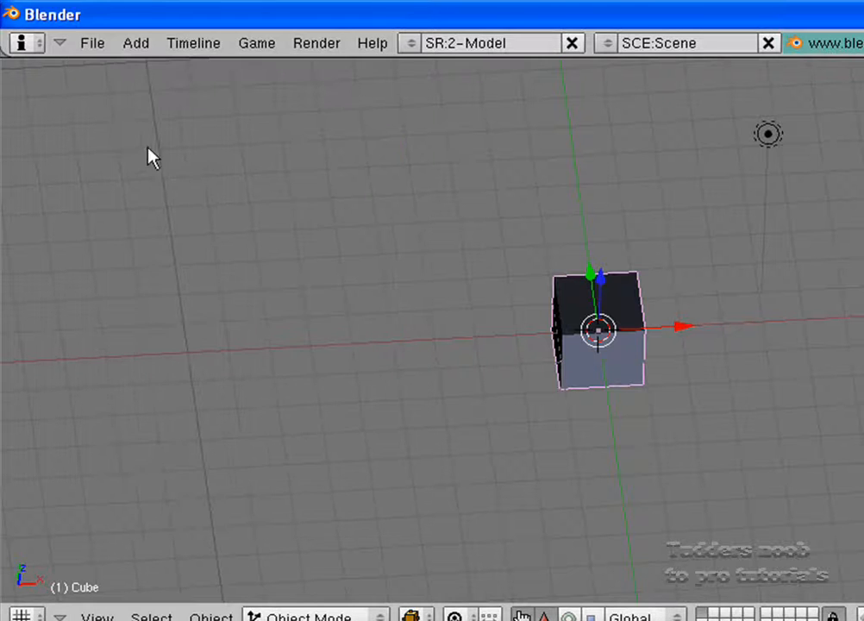
Reload the startup scene with File > New, then reopen the File menu
left_click(93, 43)
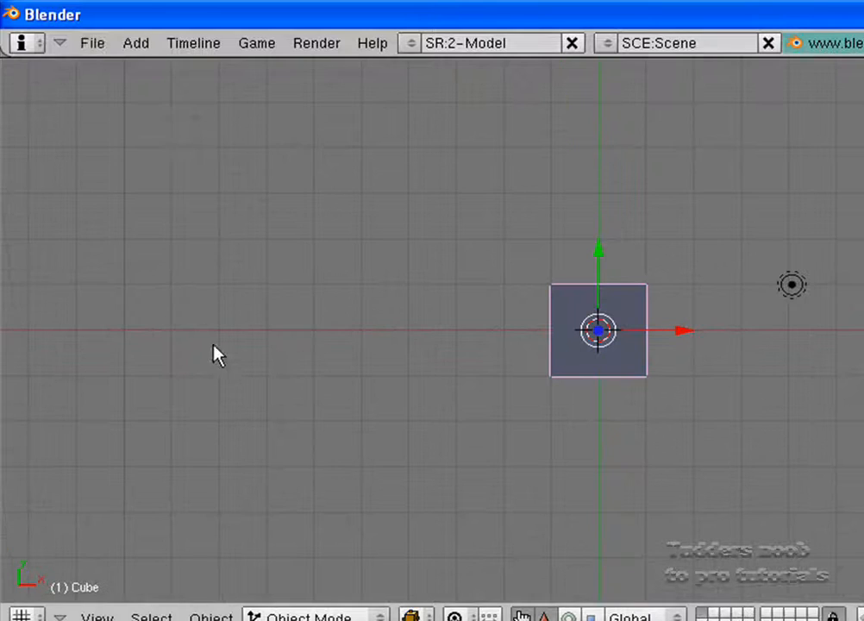
left_click(91, 42)
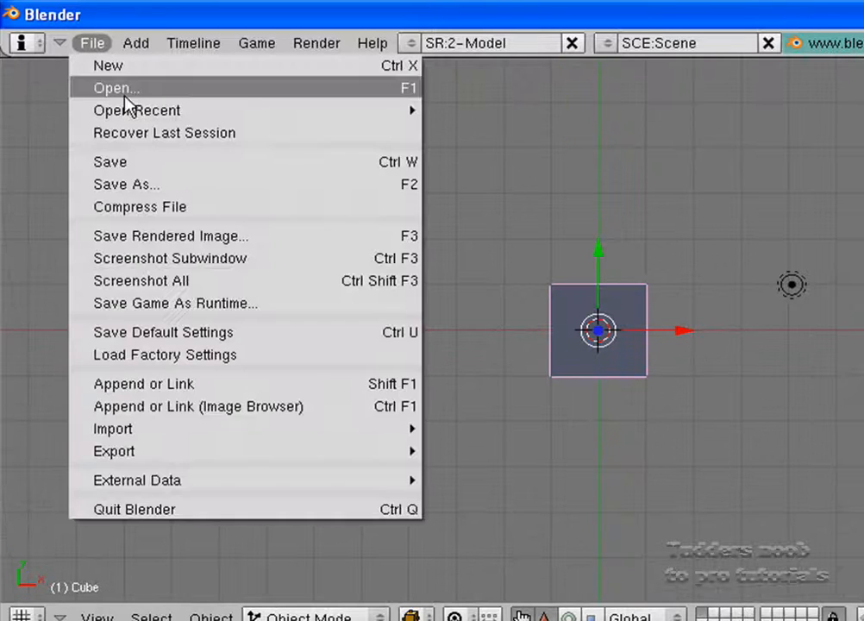
mouse_move(254, 362)
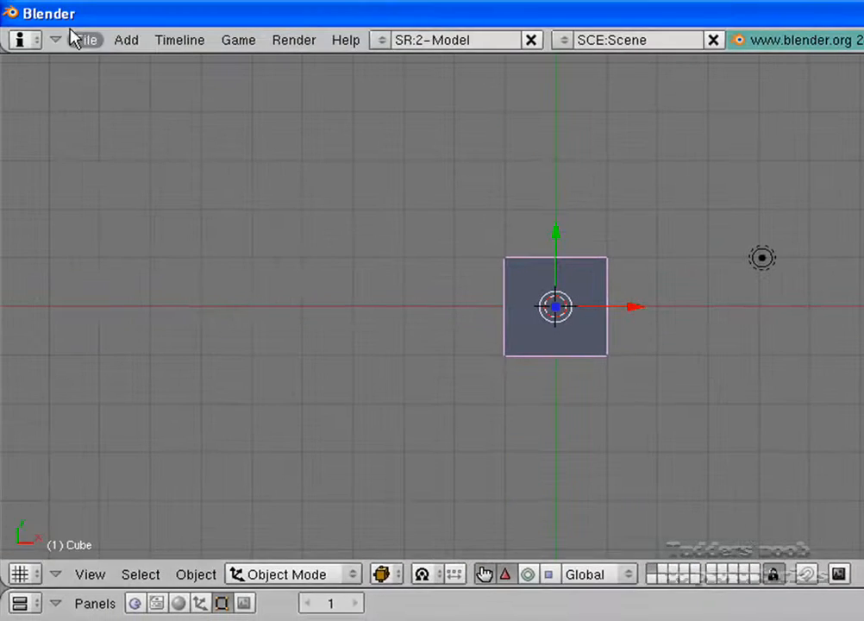
mouse_move(636, 355)
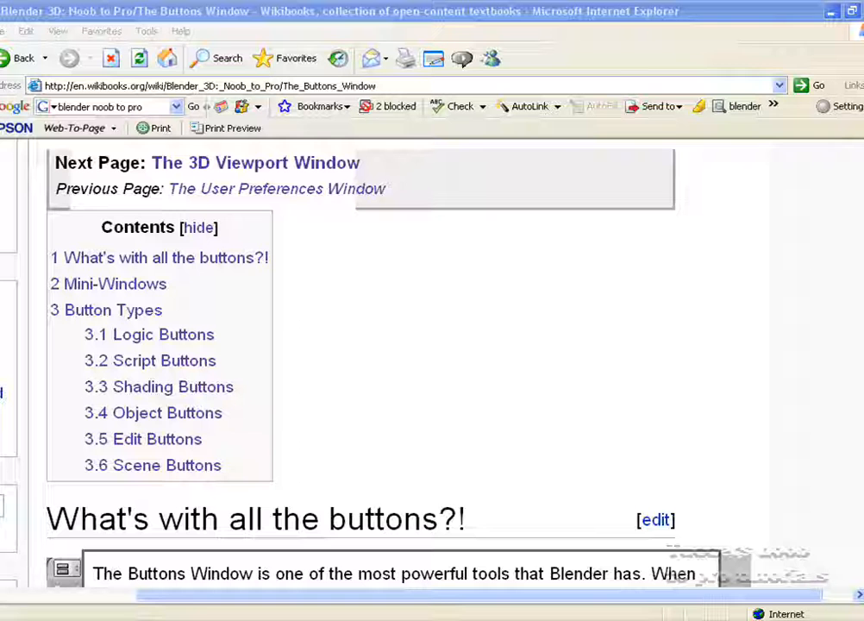
mouse_move(400, 457)
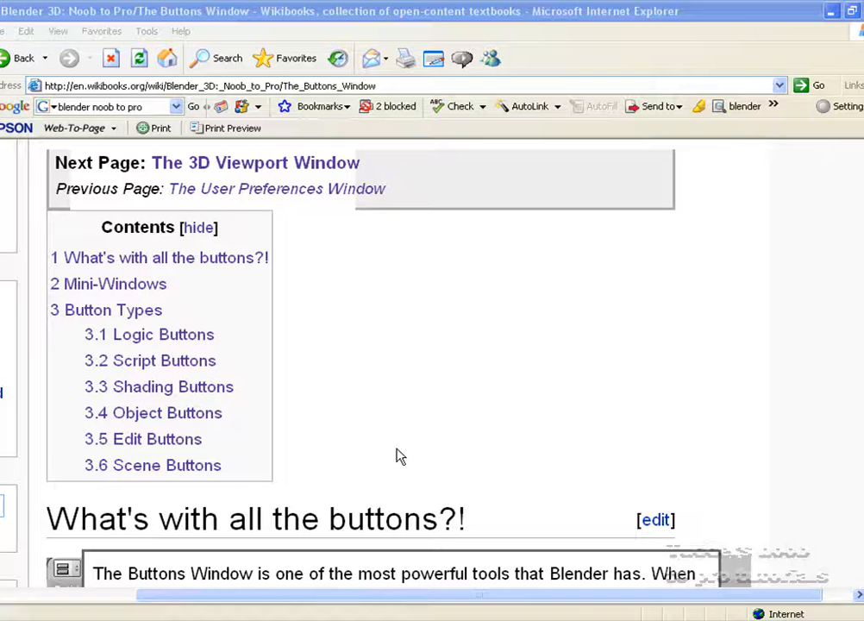
mouse_move(473, 481)
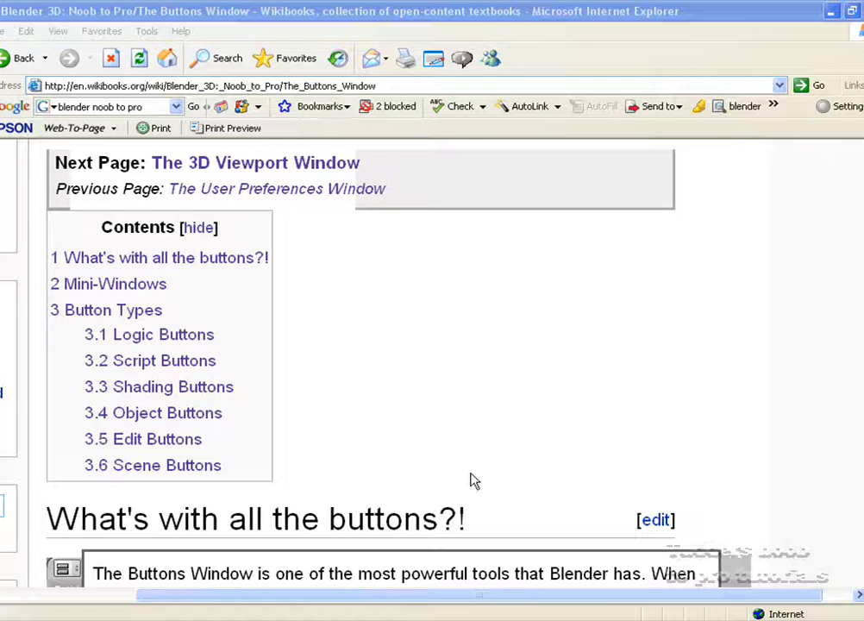
mouse_move(645, 412)
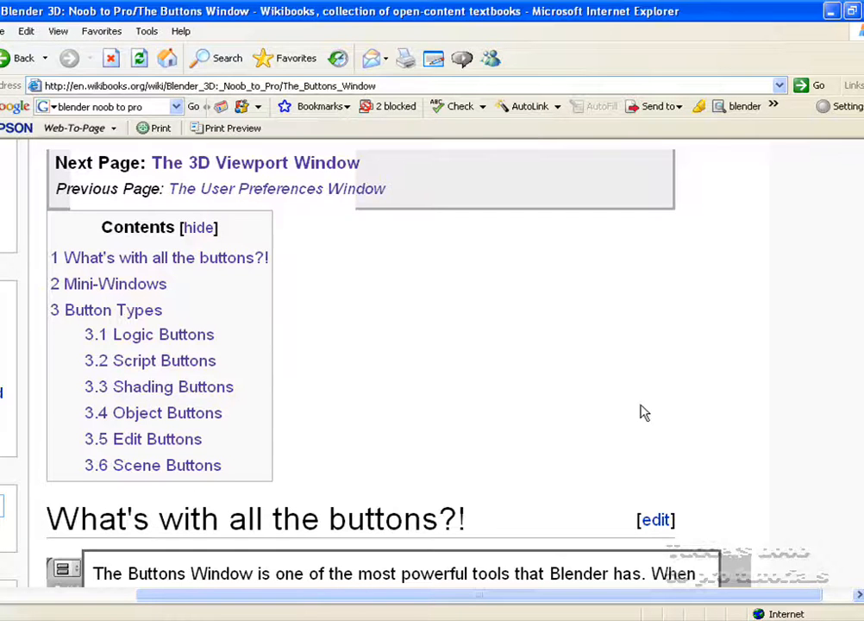
Scroll the Wikibooks Buttons Window page down to Scene Buttons, then return to Blender
scroll("down", 3)
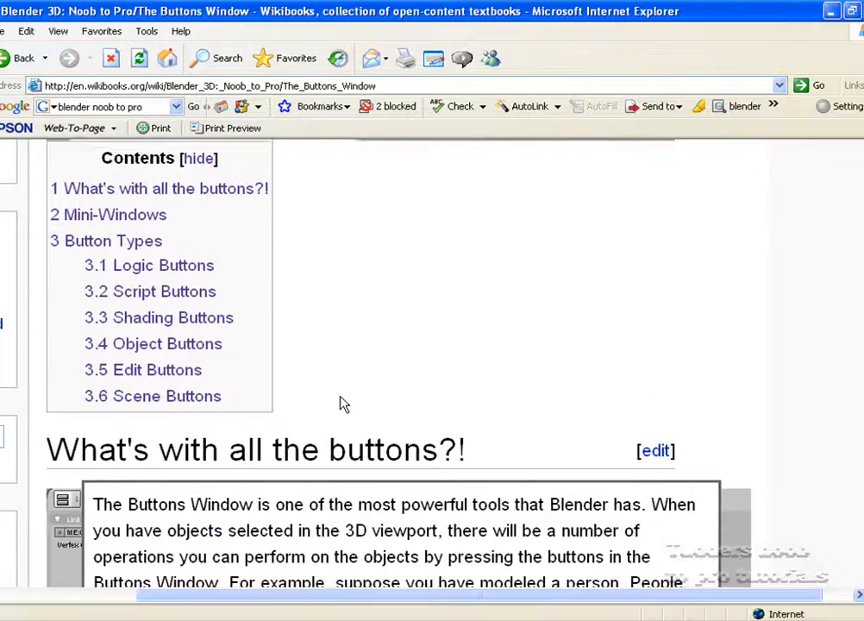
scroll("up", 3)
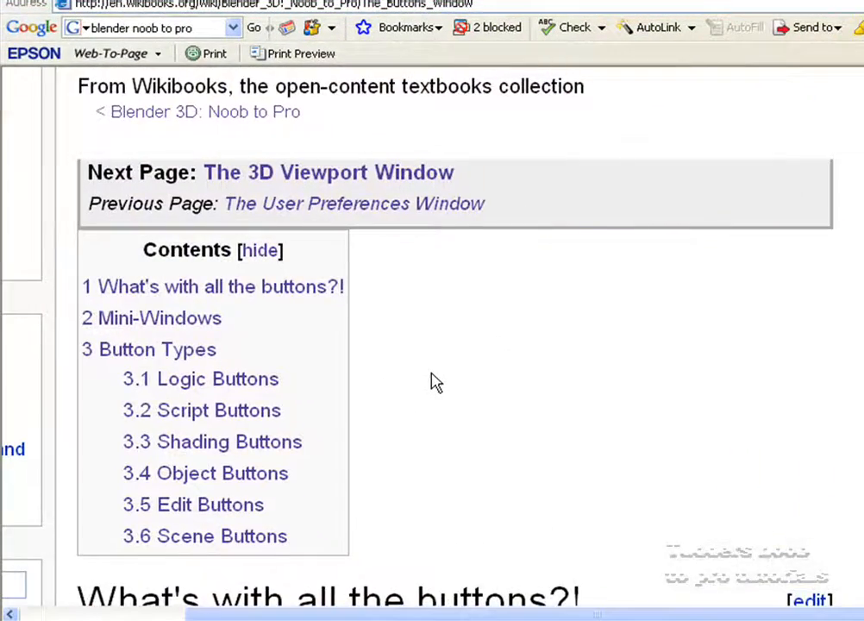
scroll("down", 3)
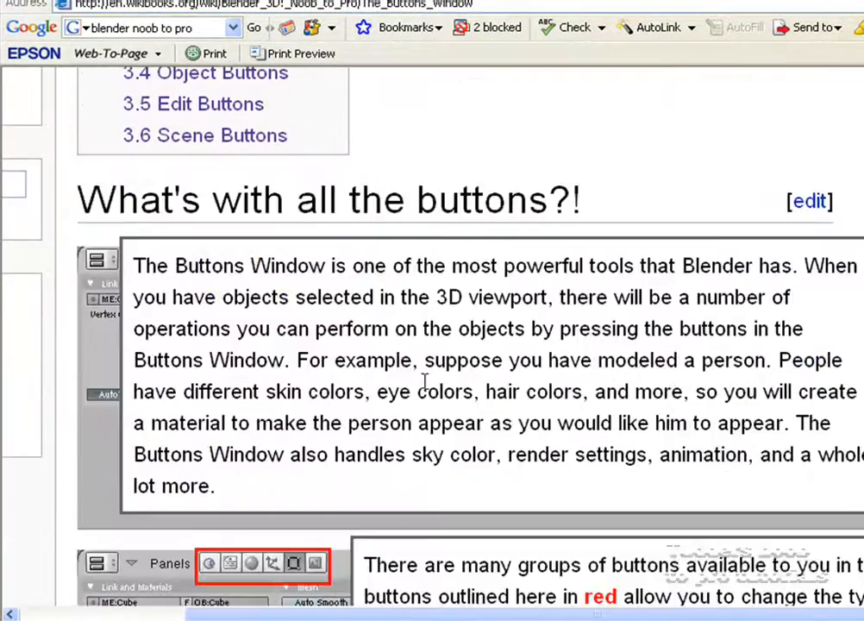
scroll("down", 3)
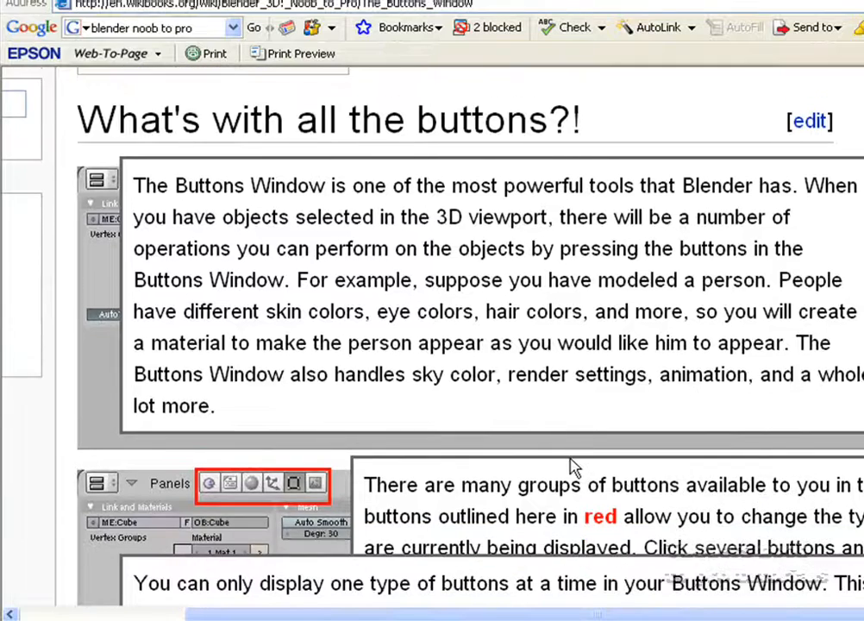
scroll("down", 3)
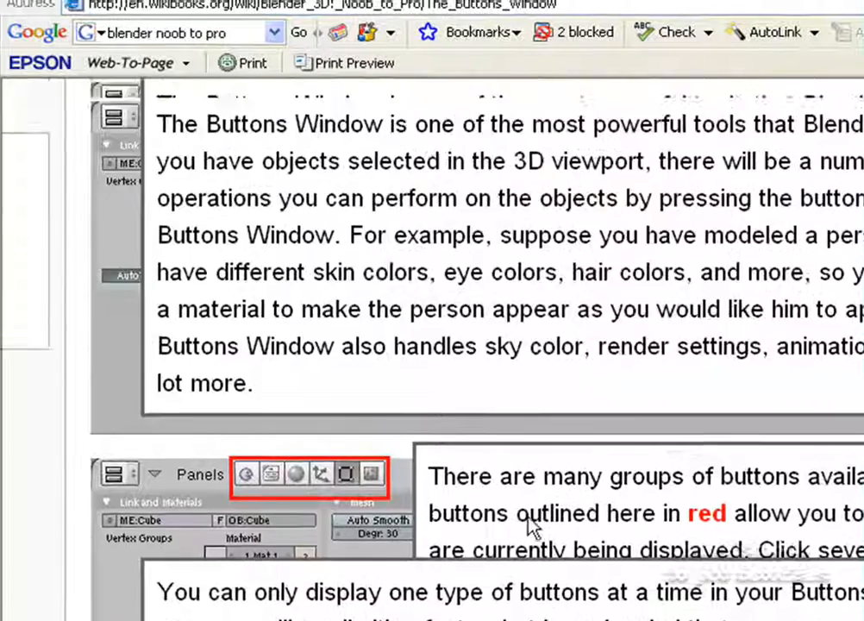
scroll("up", 3)
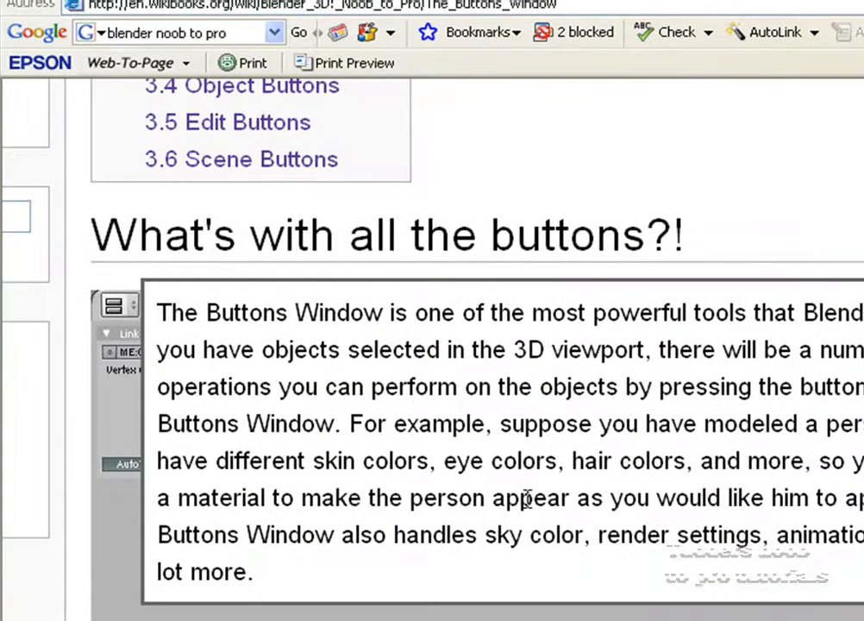
scroll("down", 3)
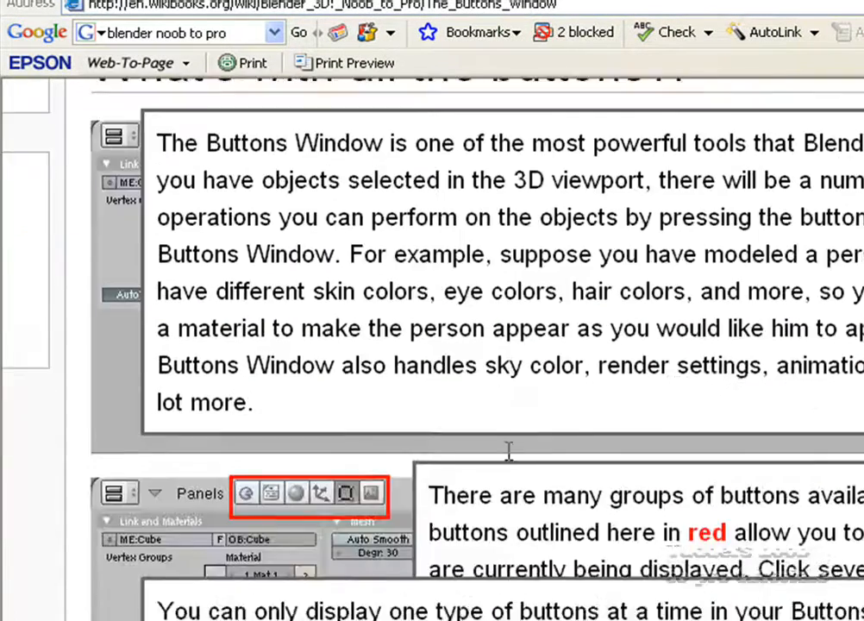
scroll("down", 3)
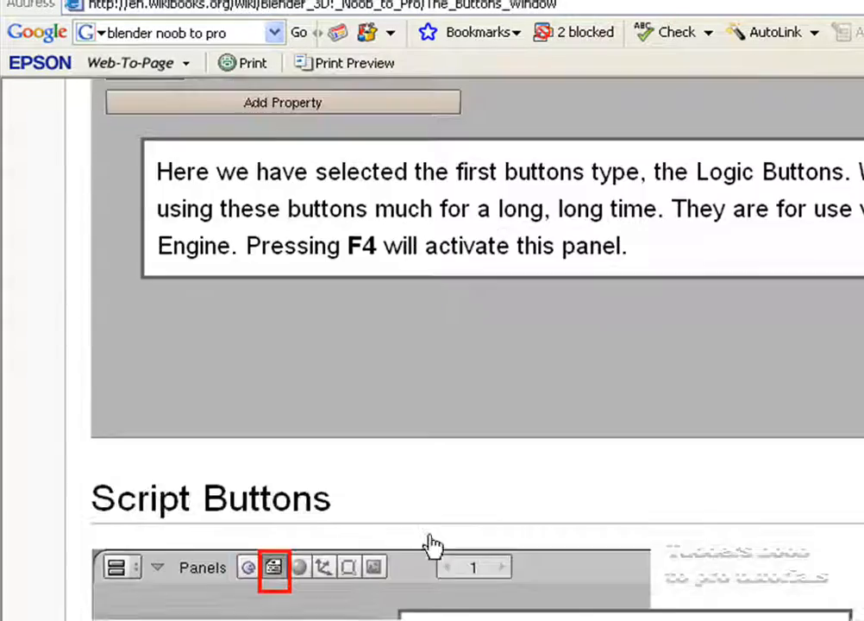
scroll("up", 3)
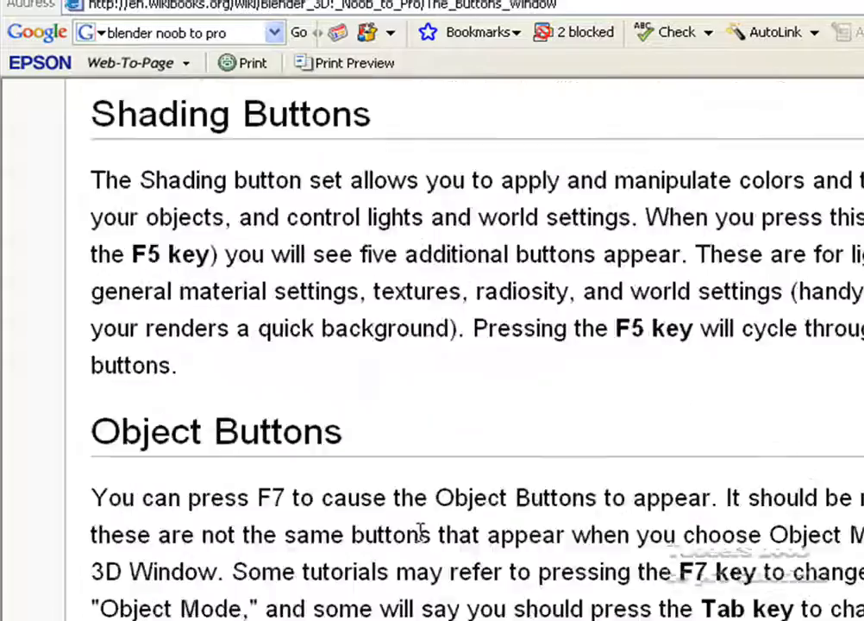
scroll("down", 3)
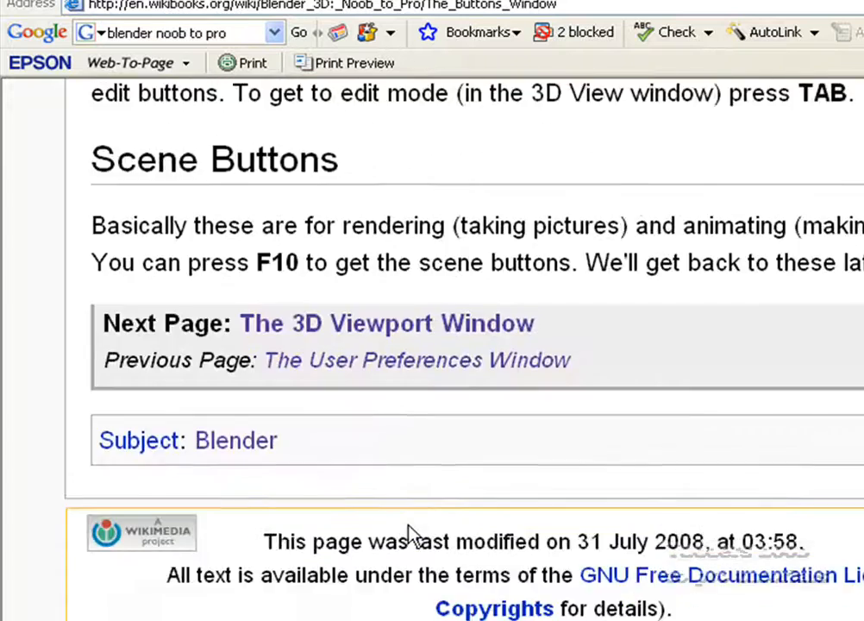
scroll("up", 3)
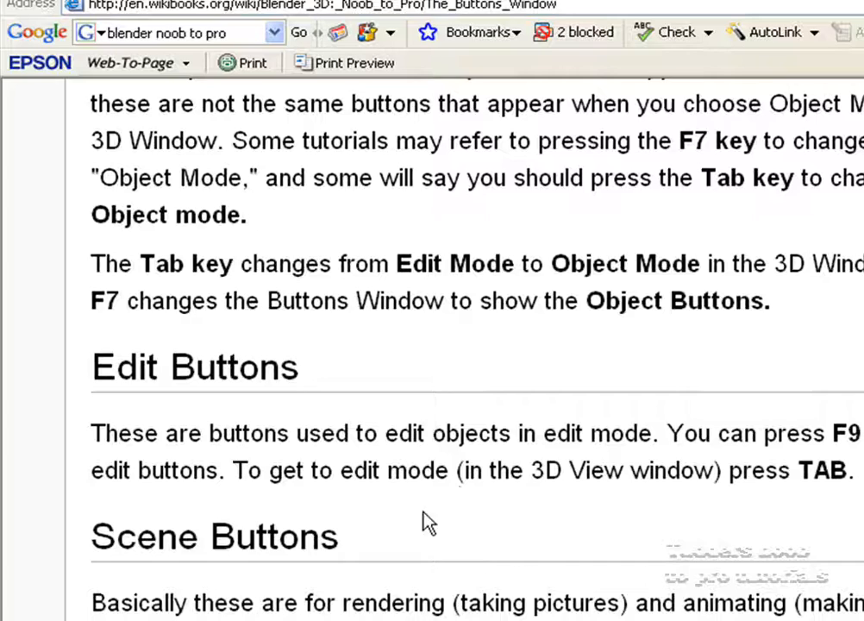
mouse_move(684, 515)
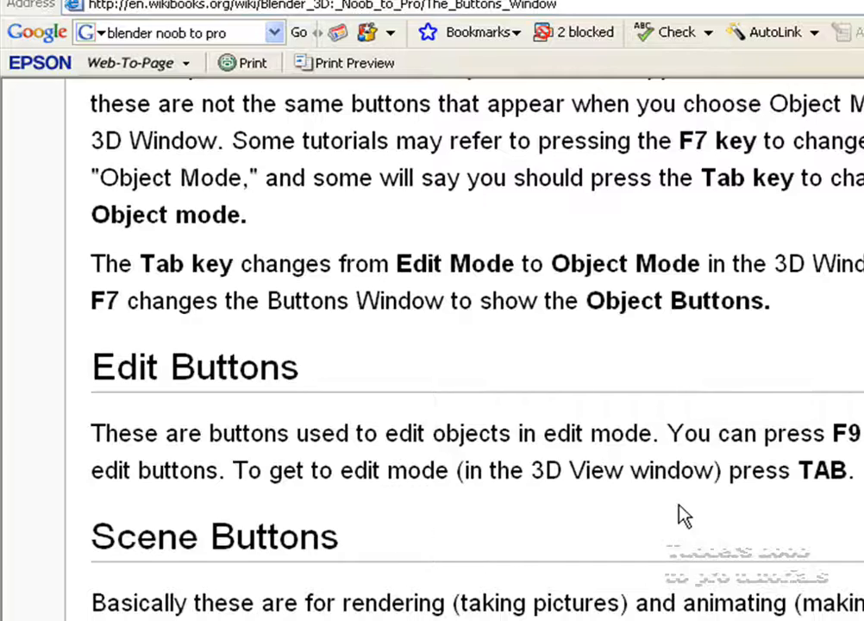
scroll("up", 3)
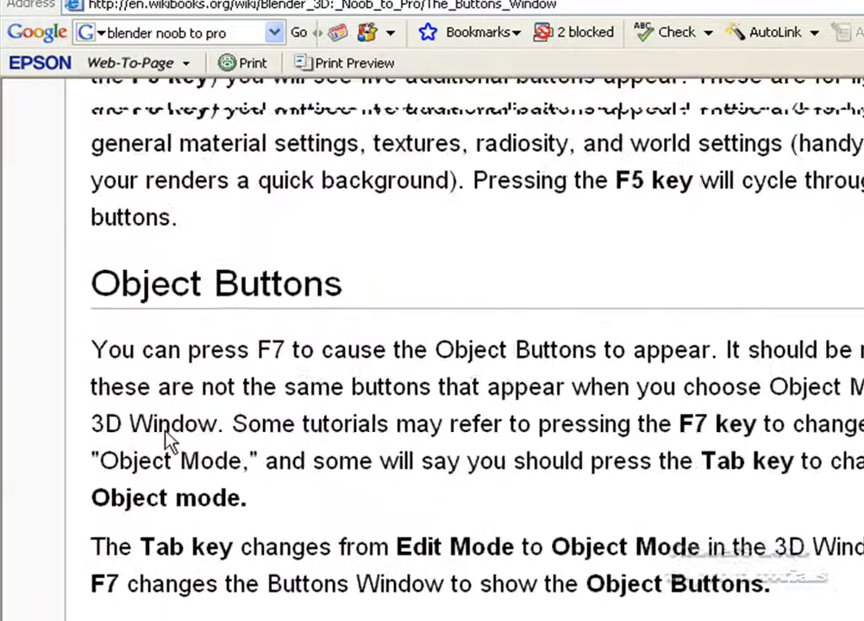
scroll("up", 3)
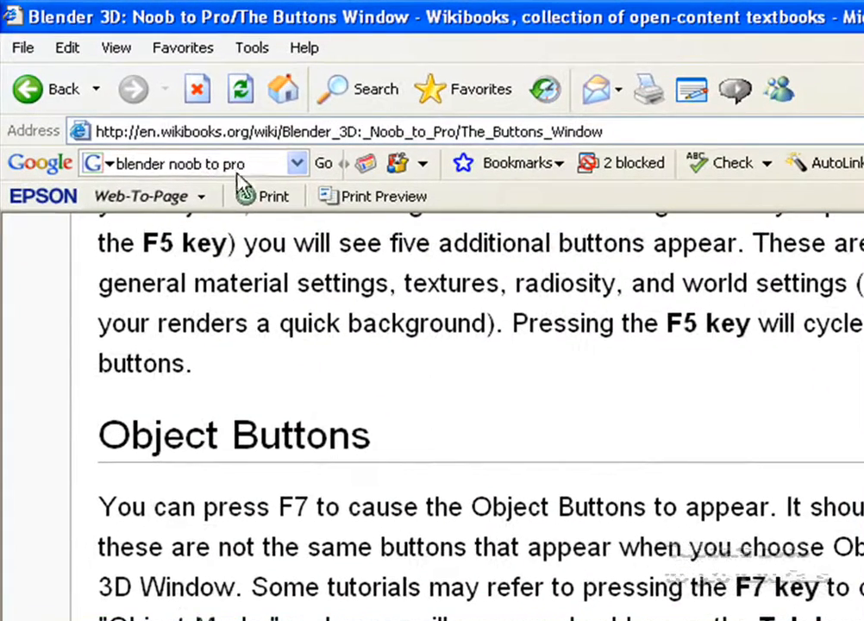
left_click(323, 163)
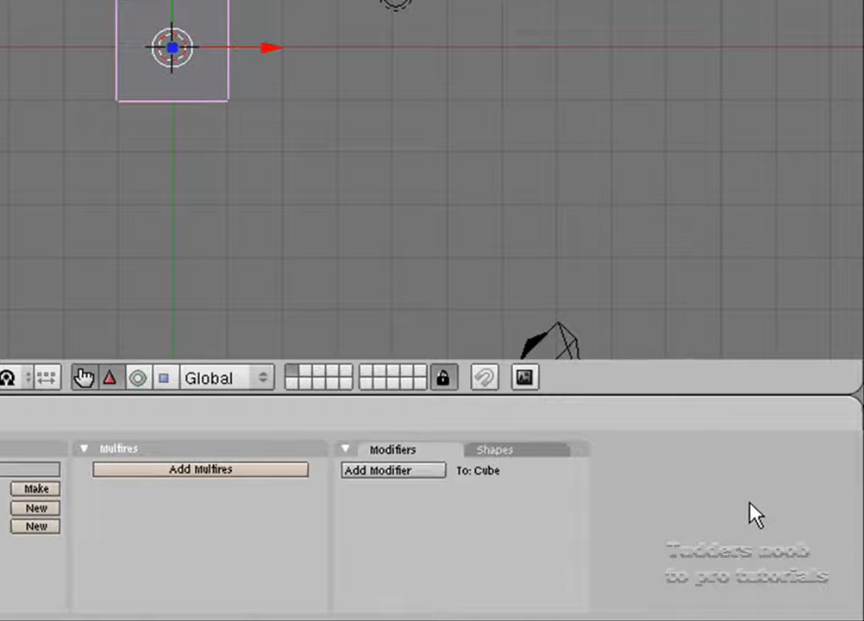
mouse_move(836, 565)
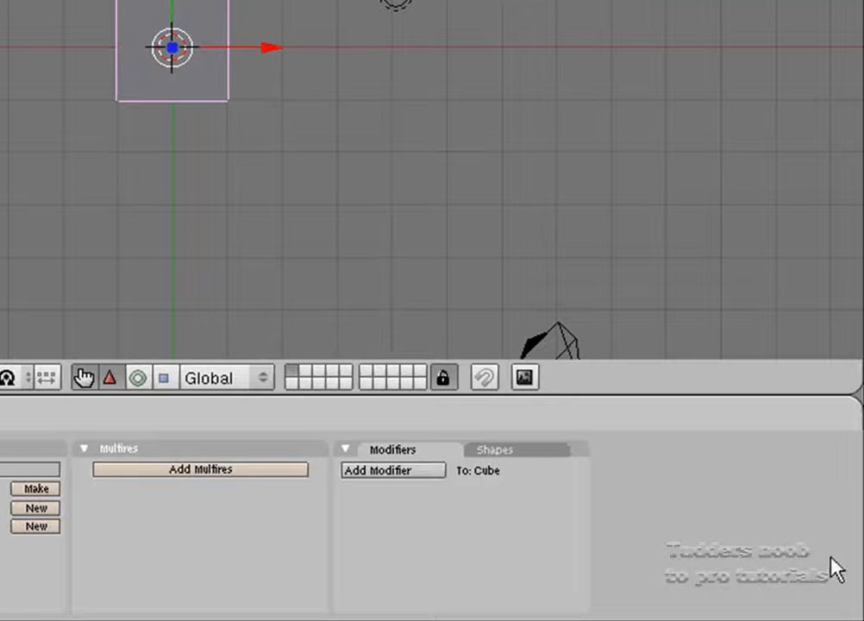